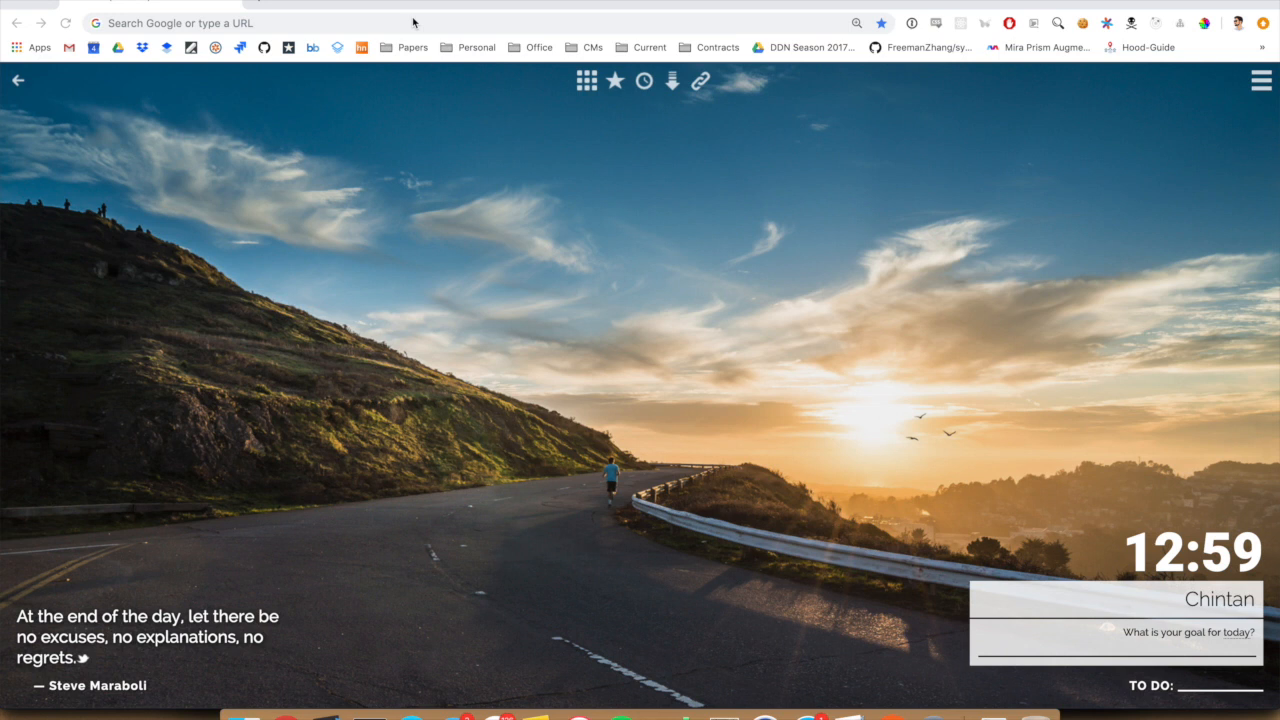
Step: Enter the commonapp.desidancenetwork.org address in Chrome's address bar
left_click(410, 24)
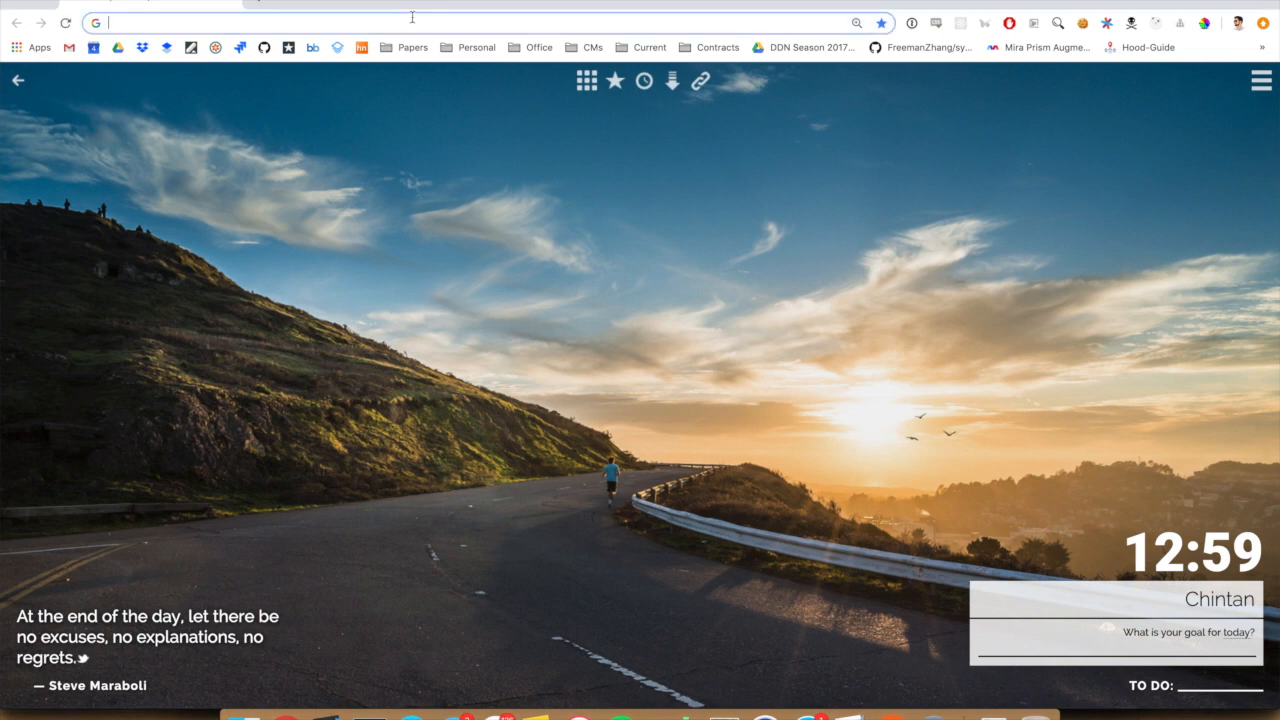
type("commonapp.desidancenetwork.org")
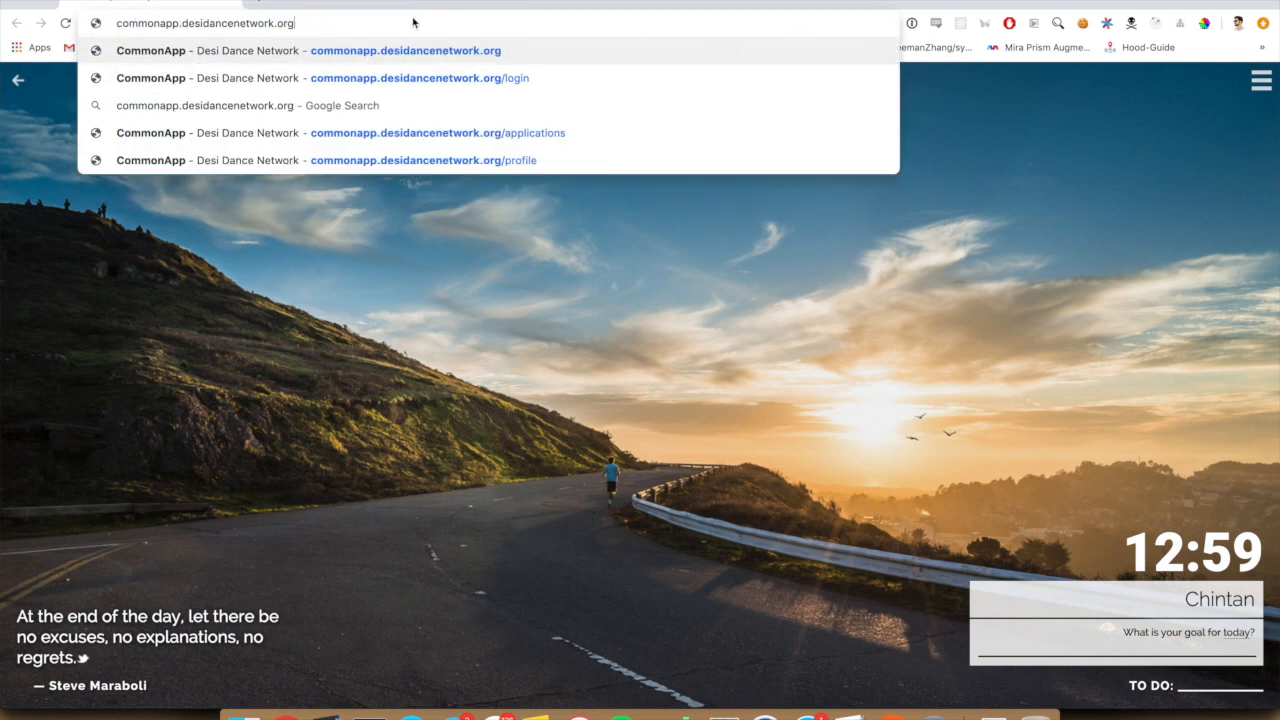
Step: Load the common app site and register a new Dance Team account with email and password
left_click(420, 78)
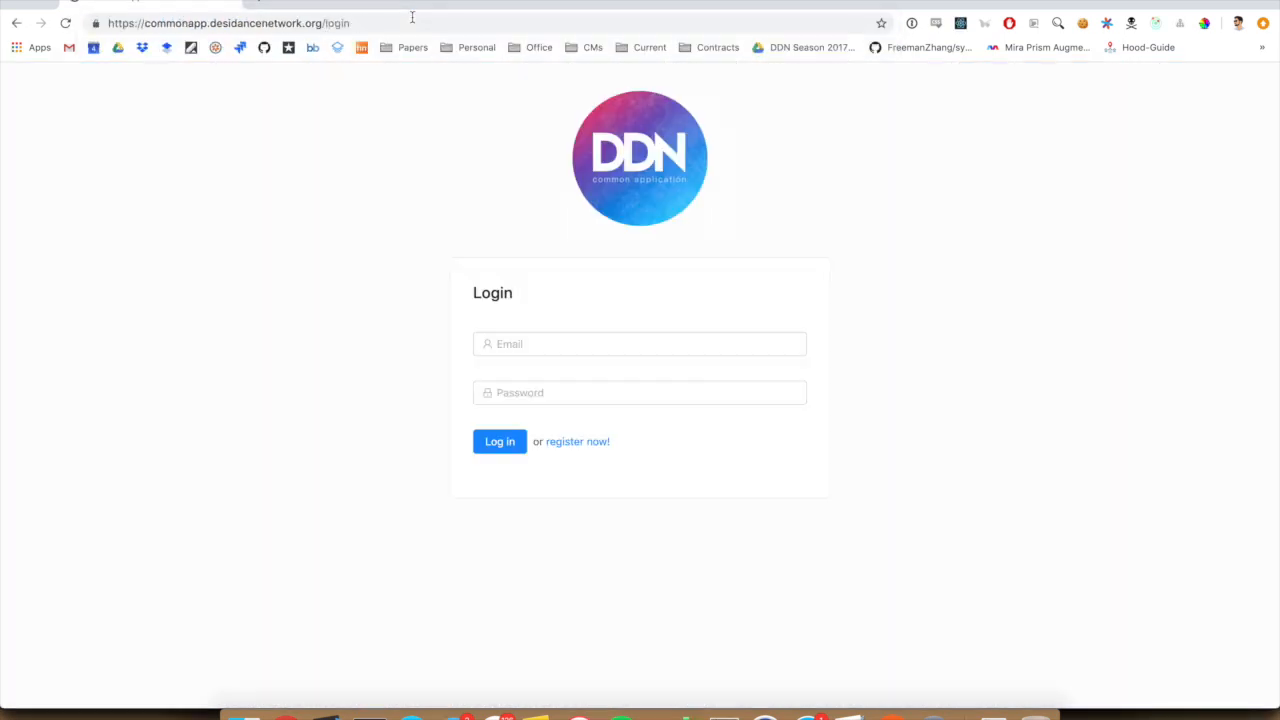
mouse_move(678, 432)
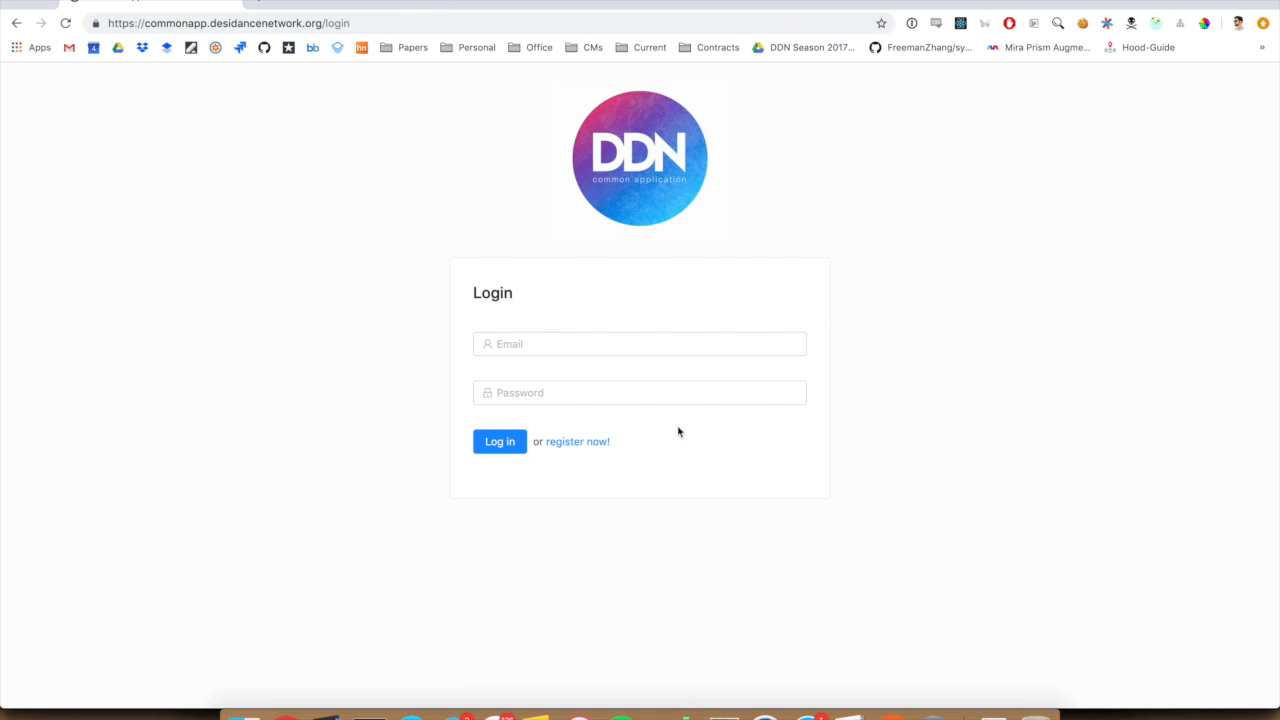
mouse_move(576, 442)
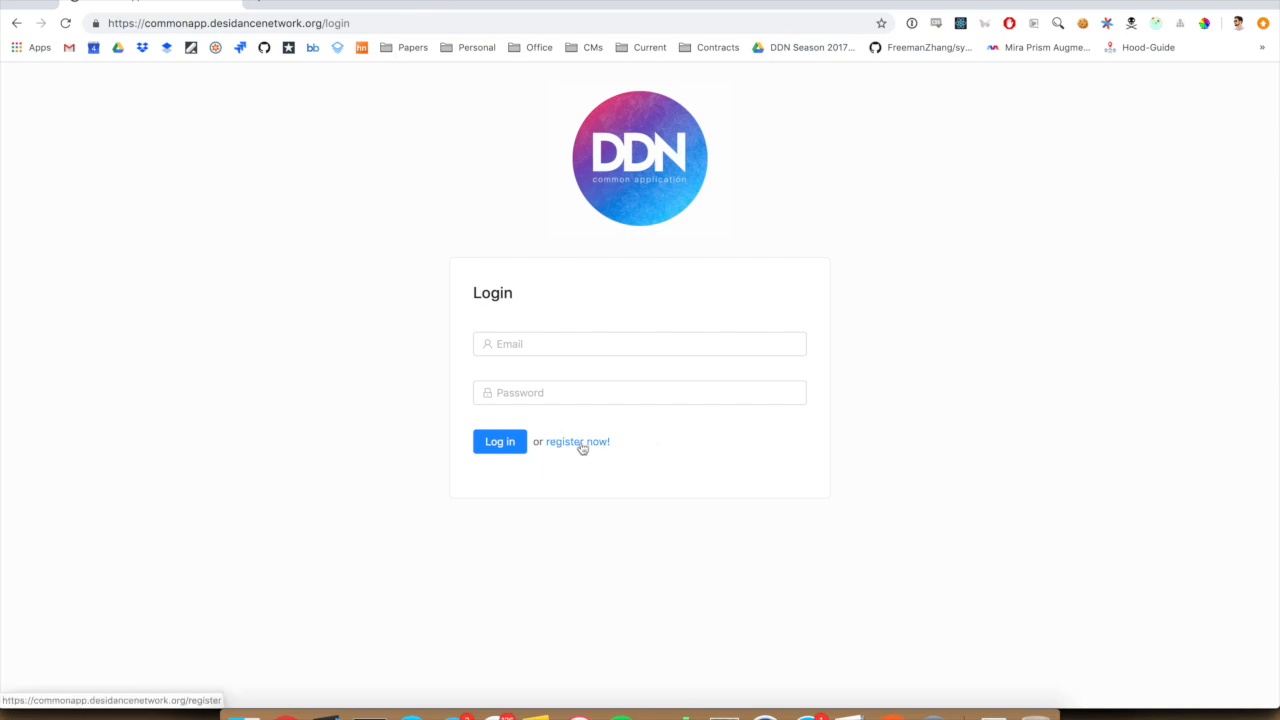
left_click(576, 442)
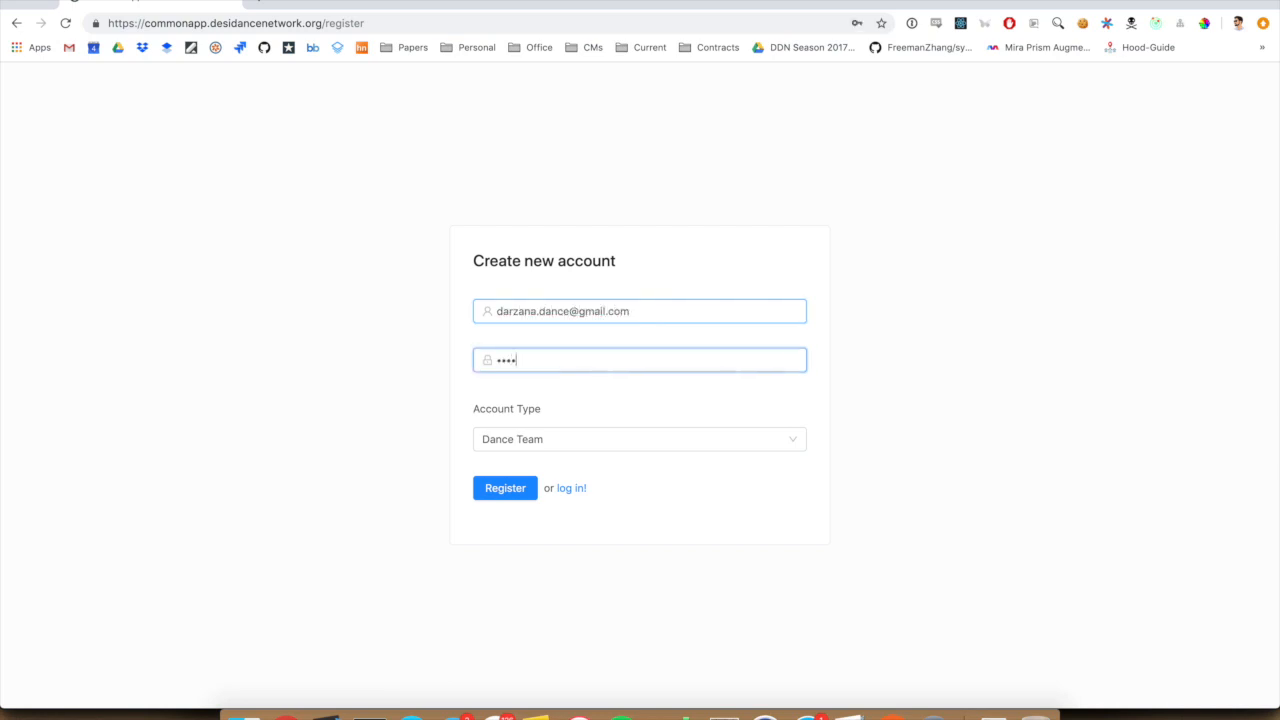
left_click(504, 488)
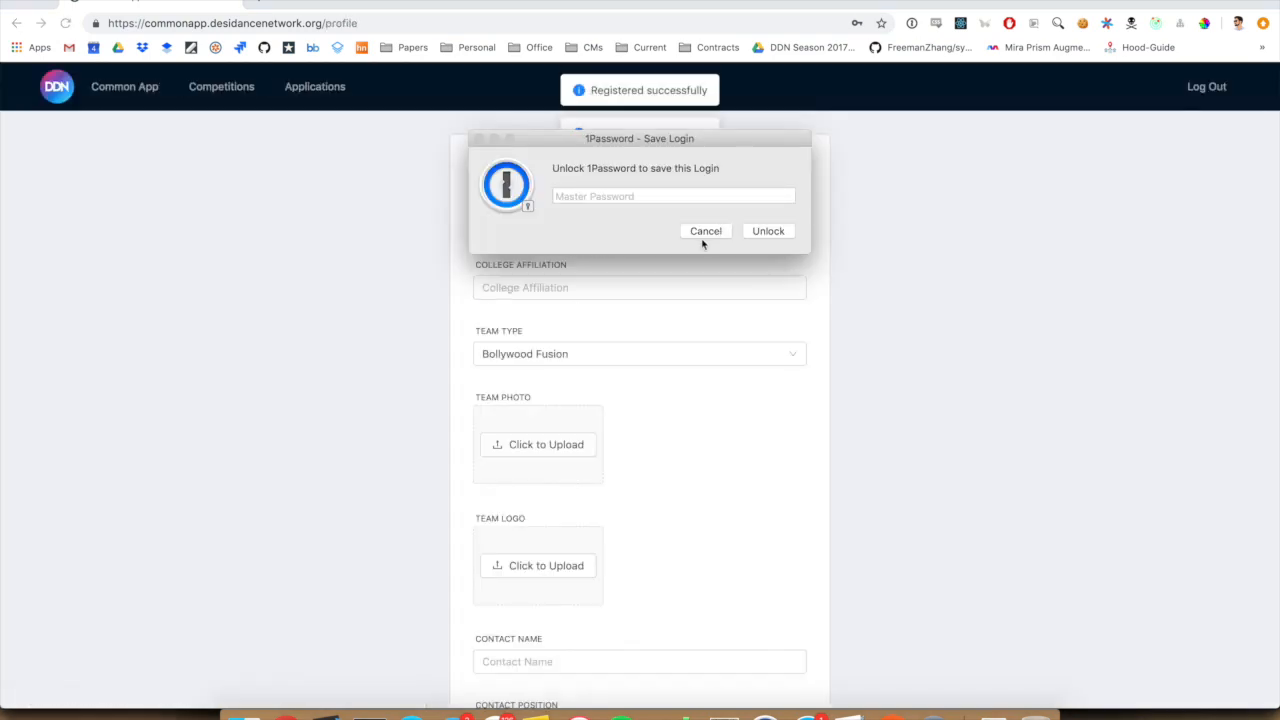
Step: Dismiss the 1Password prompt and upload the team photo and team logo images
left_click(704, 232)
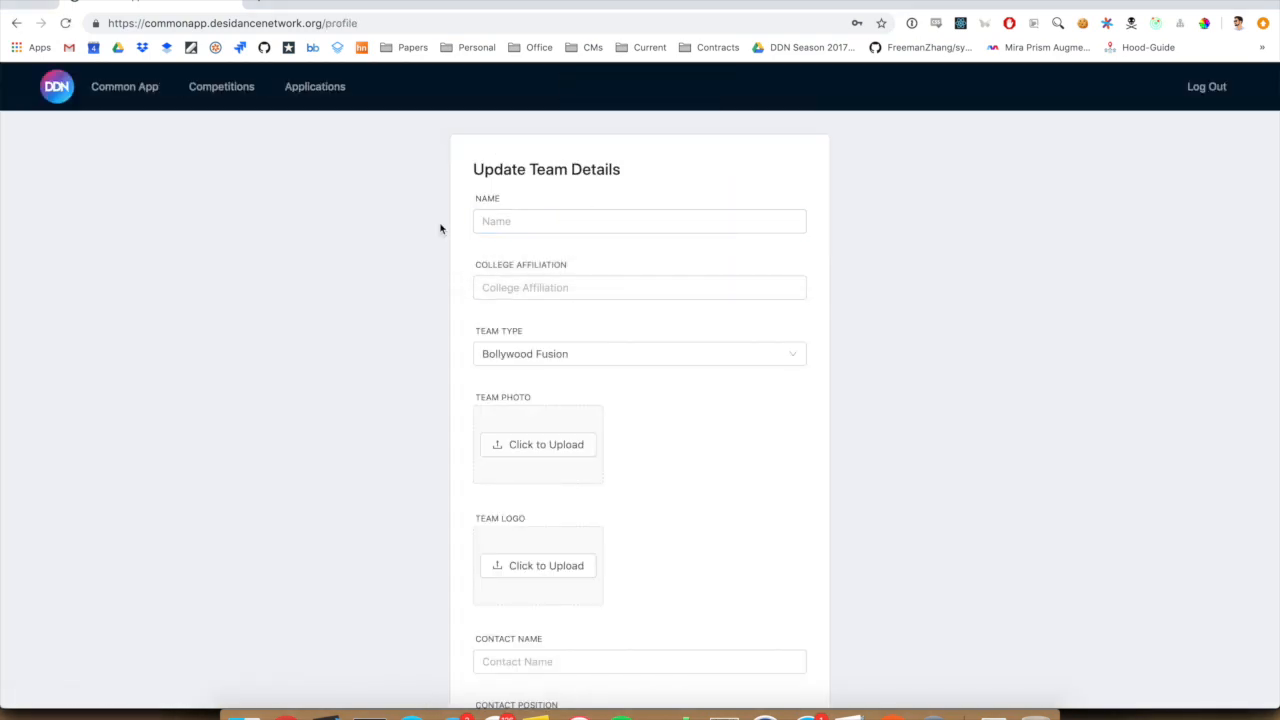
mouse_move(526, 448)
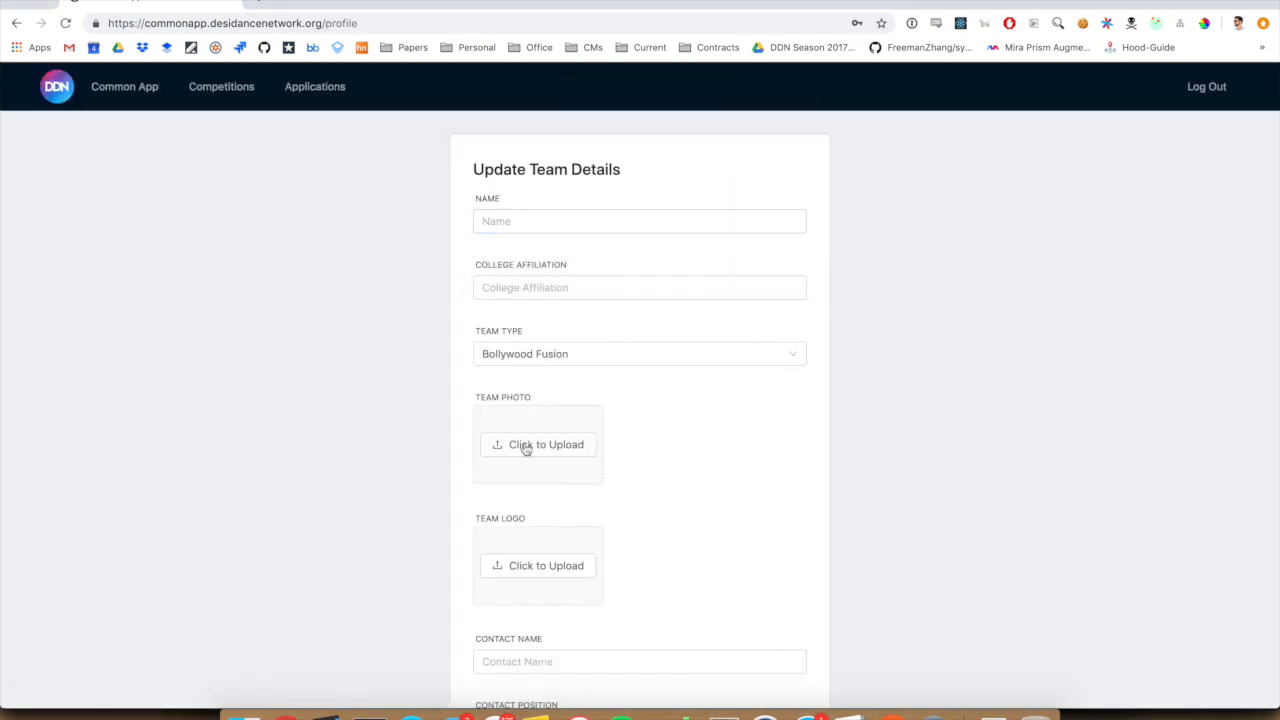
mouse_move(648, 324)
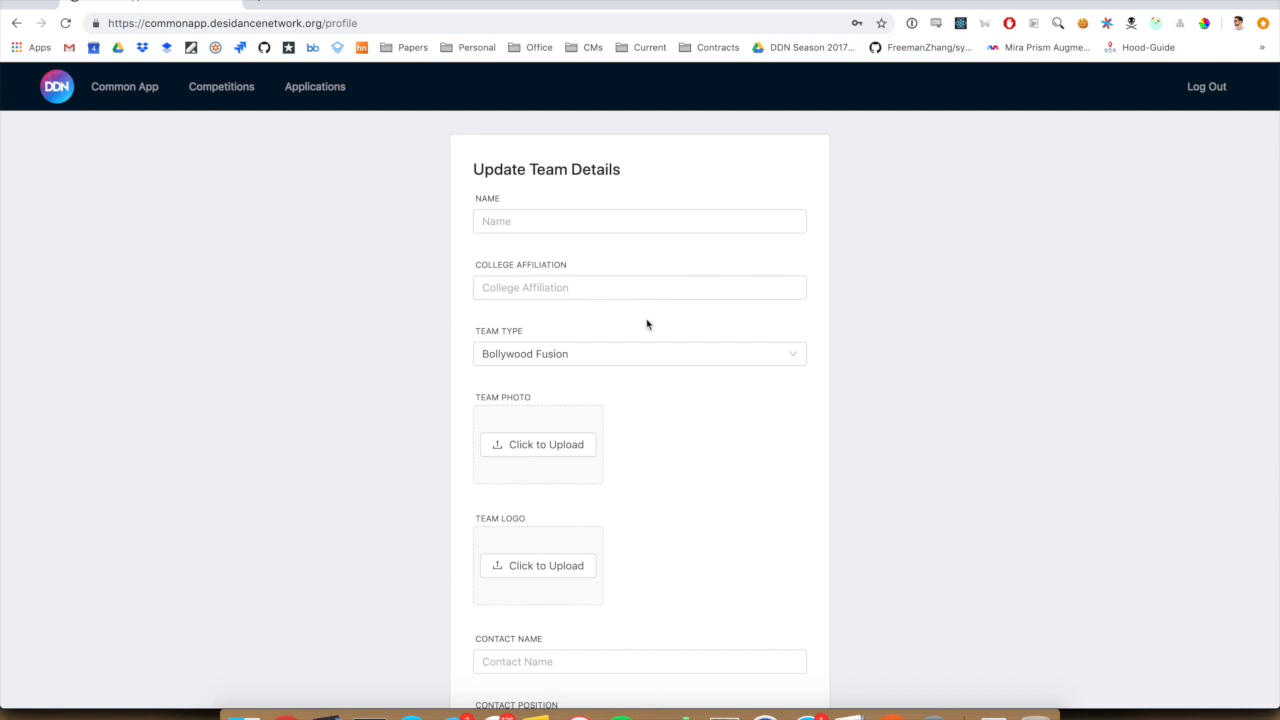
mouse_move(224, 168)
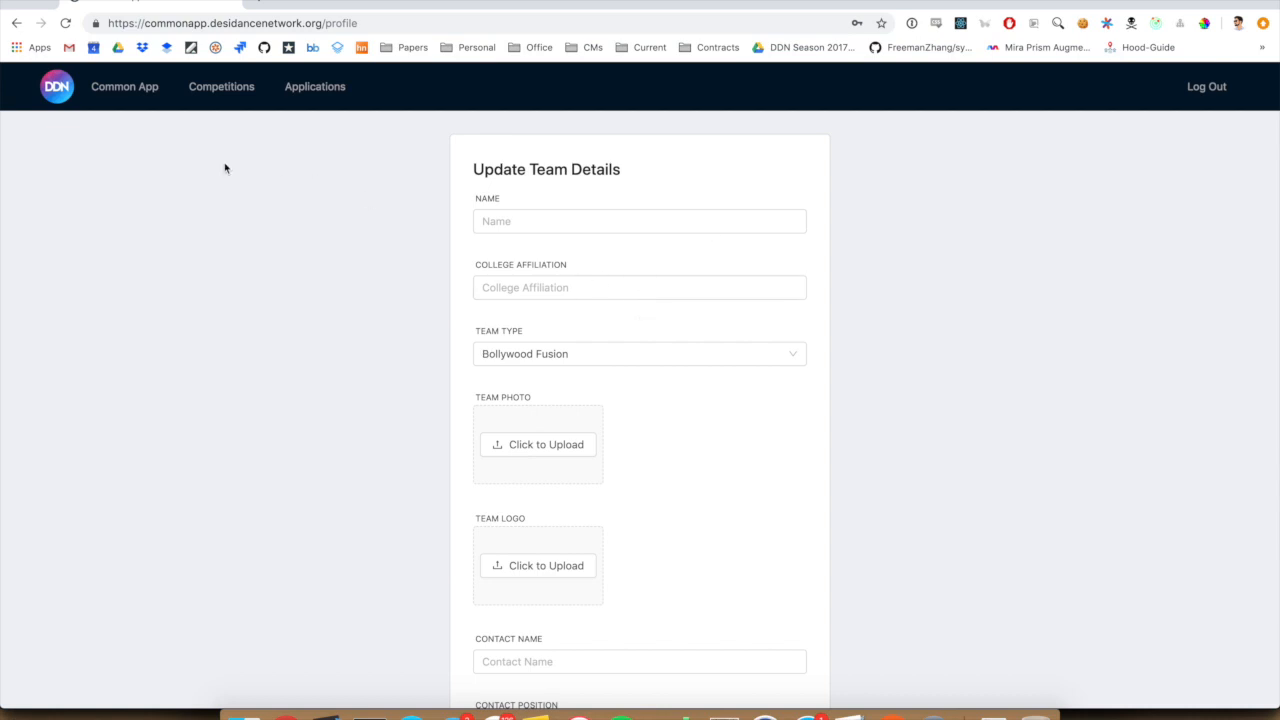
left_click(124, 86)
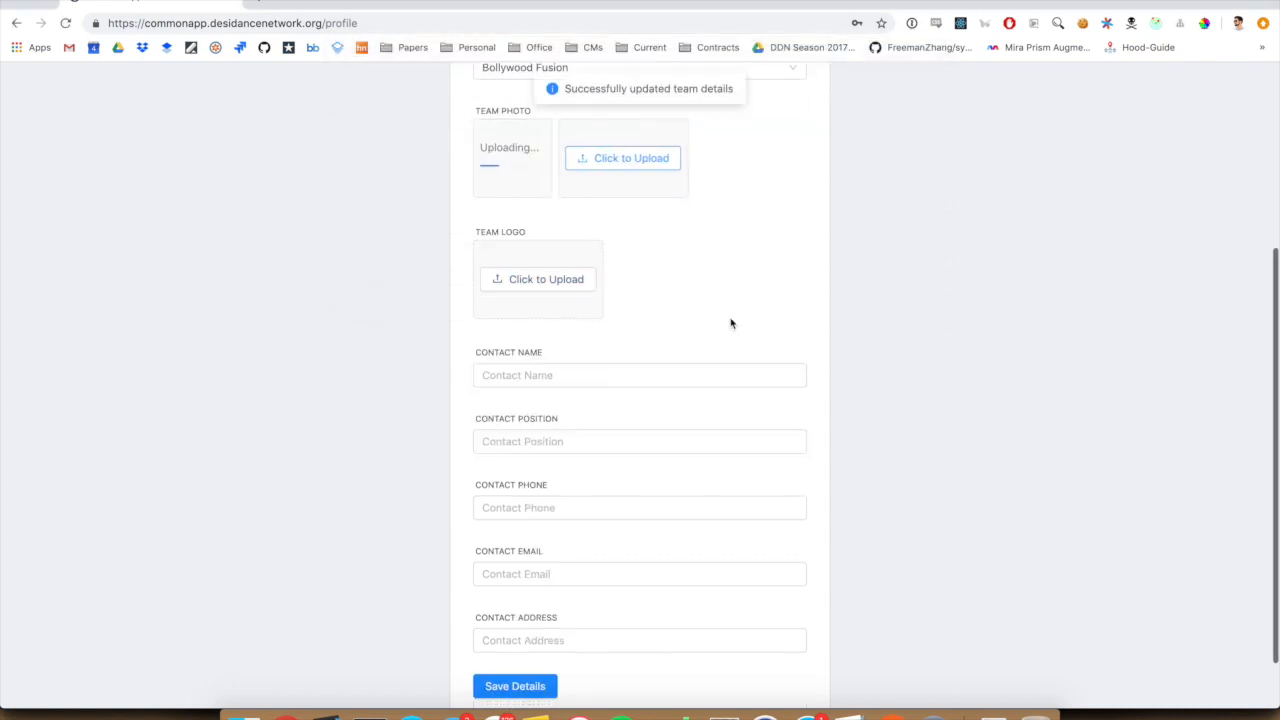
left_click(538, 280)
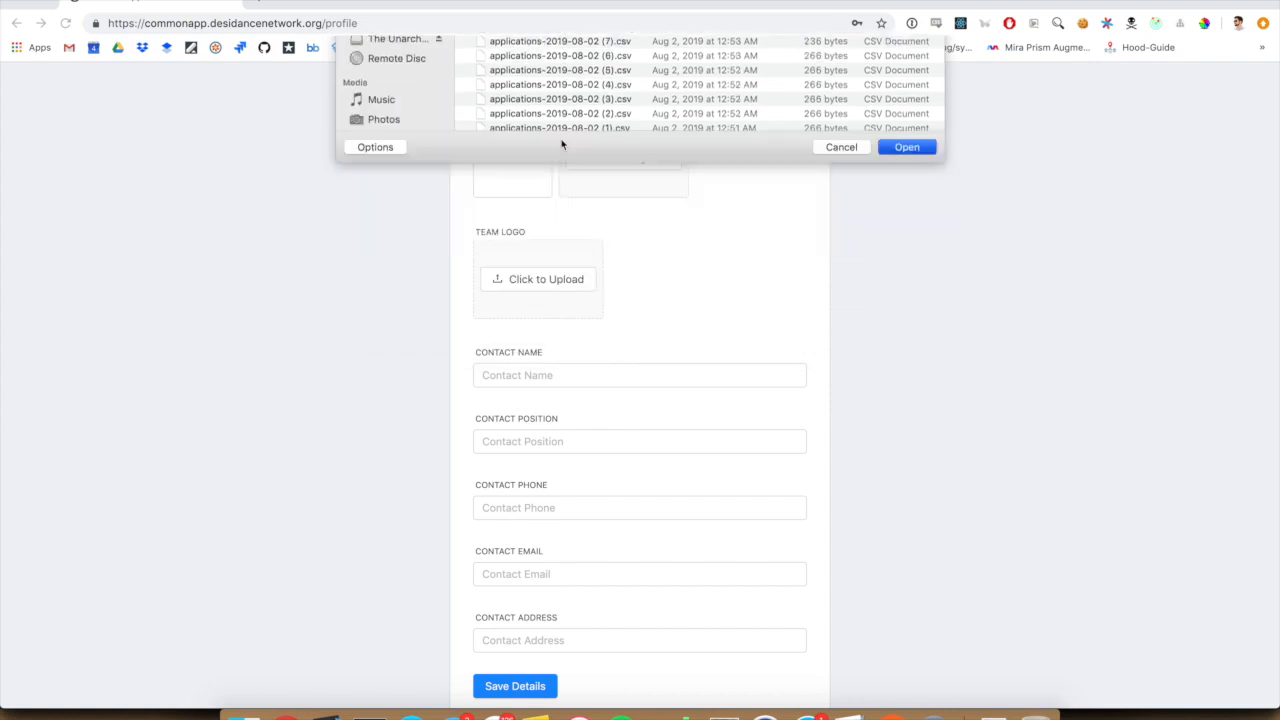
left_click(906, 148)
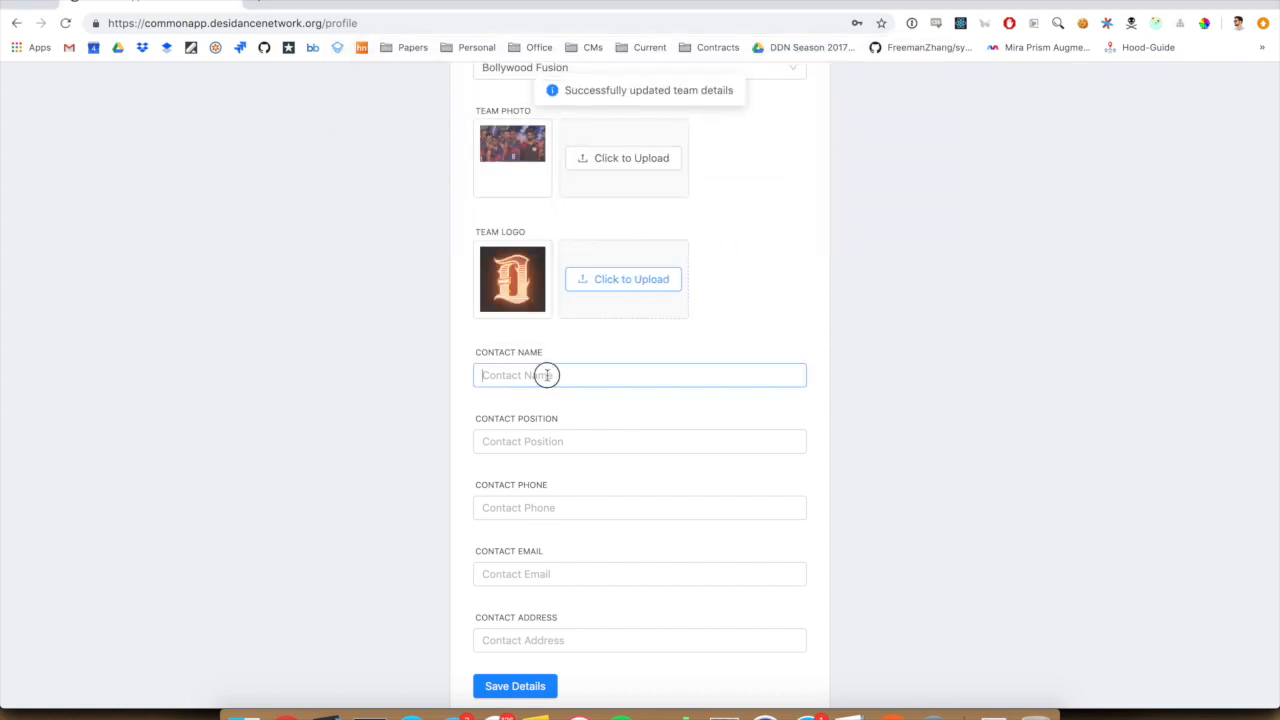
type("Chintan Parikh")
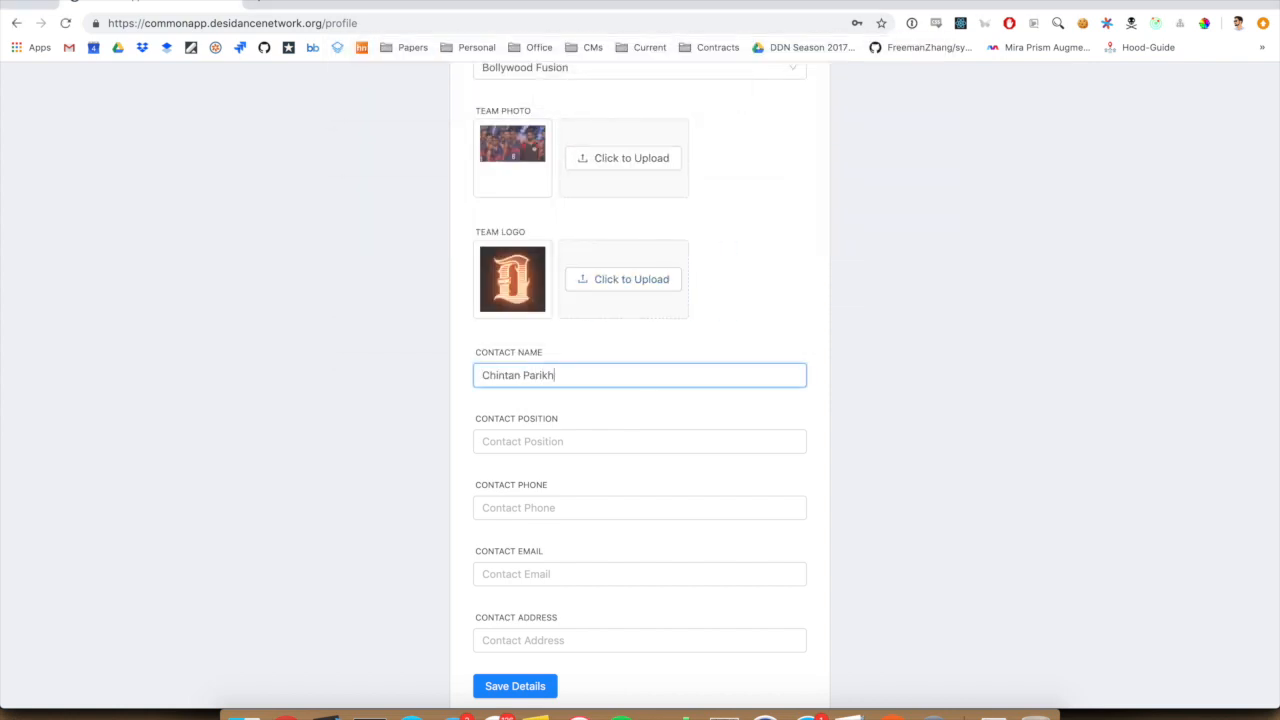
type("4044905")
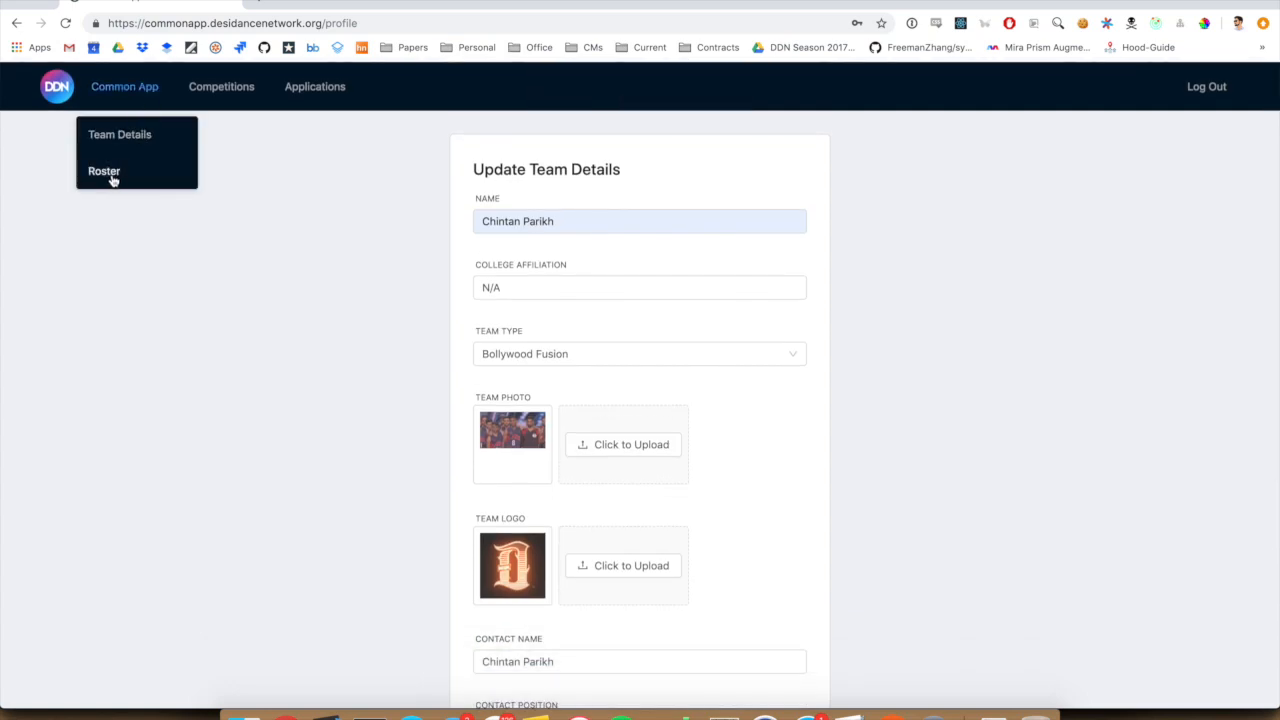
Step: Add a Captain roster member named Chin with birthday, phone 40490 and suggested email
left_click(104, 172)
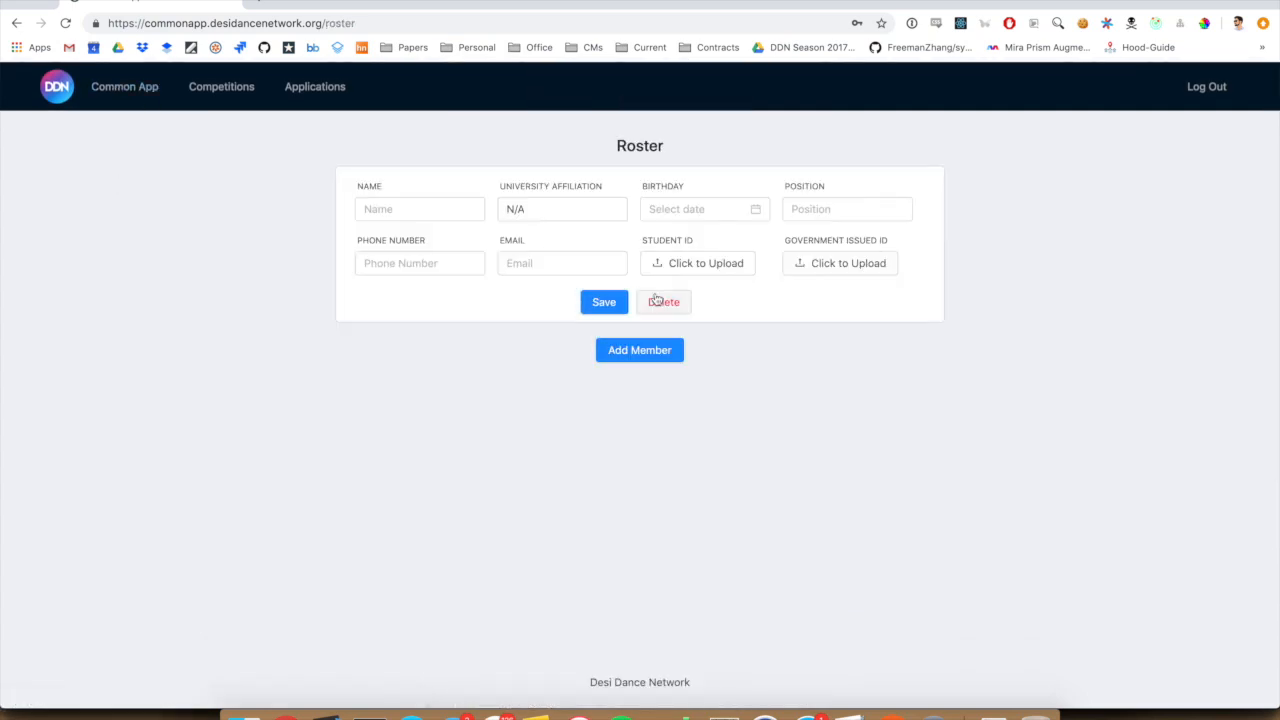
type("Chintan Parikh")
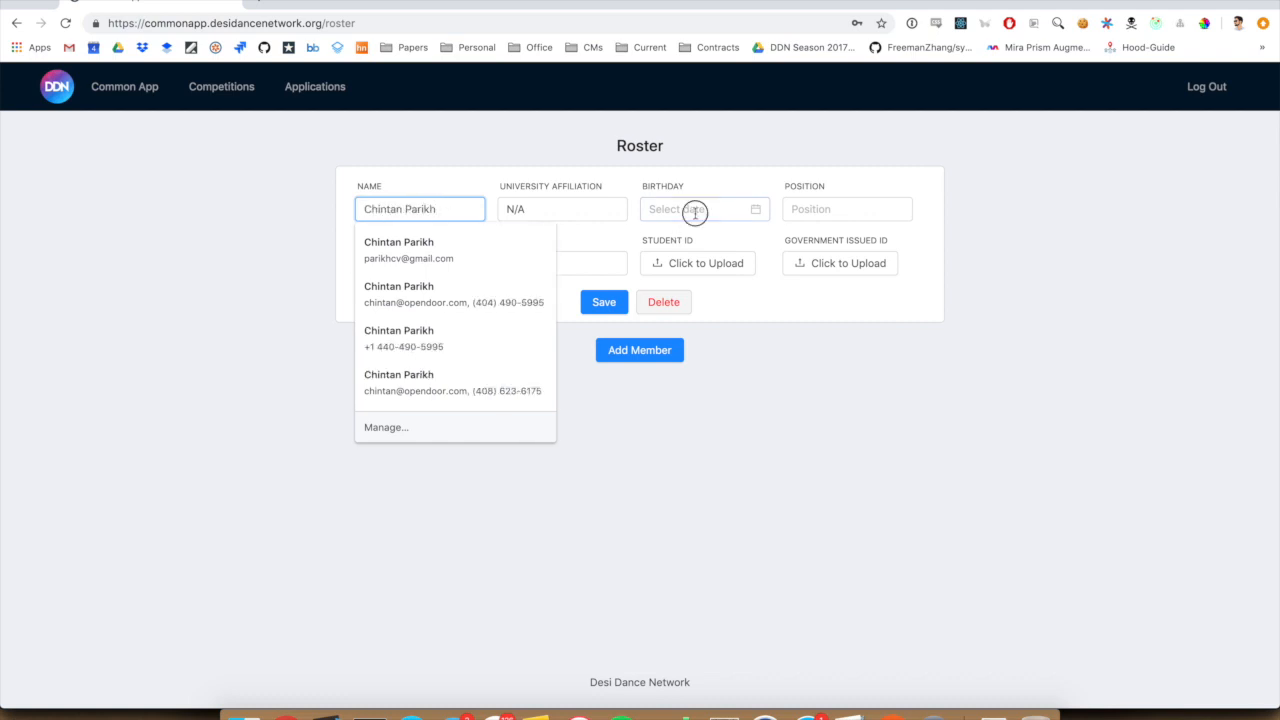
left_click(704, 210)
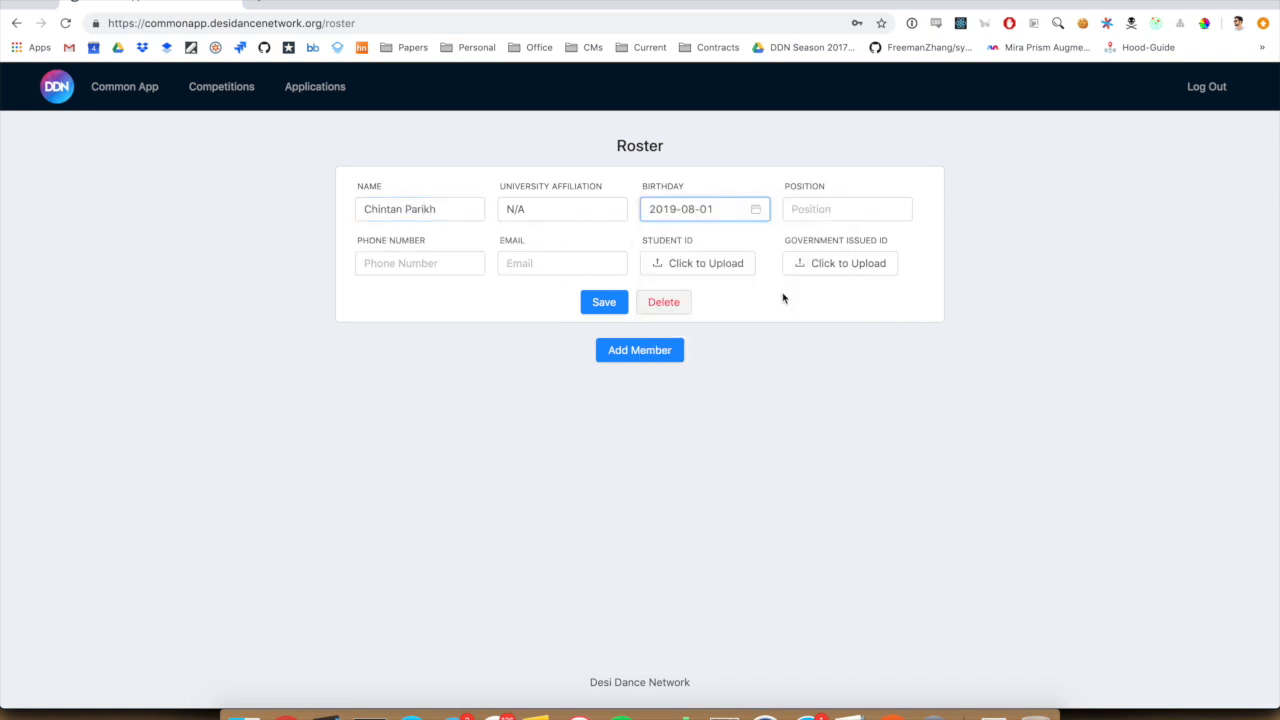
left_click(700, 208)
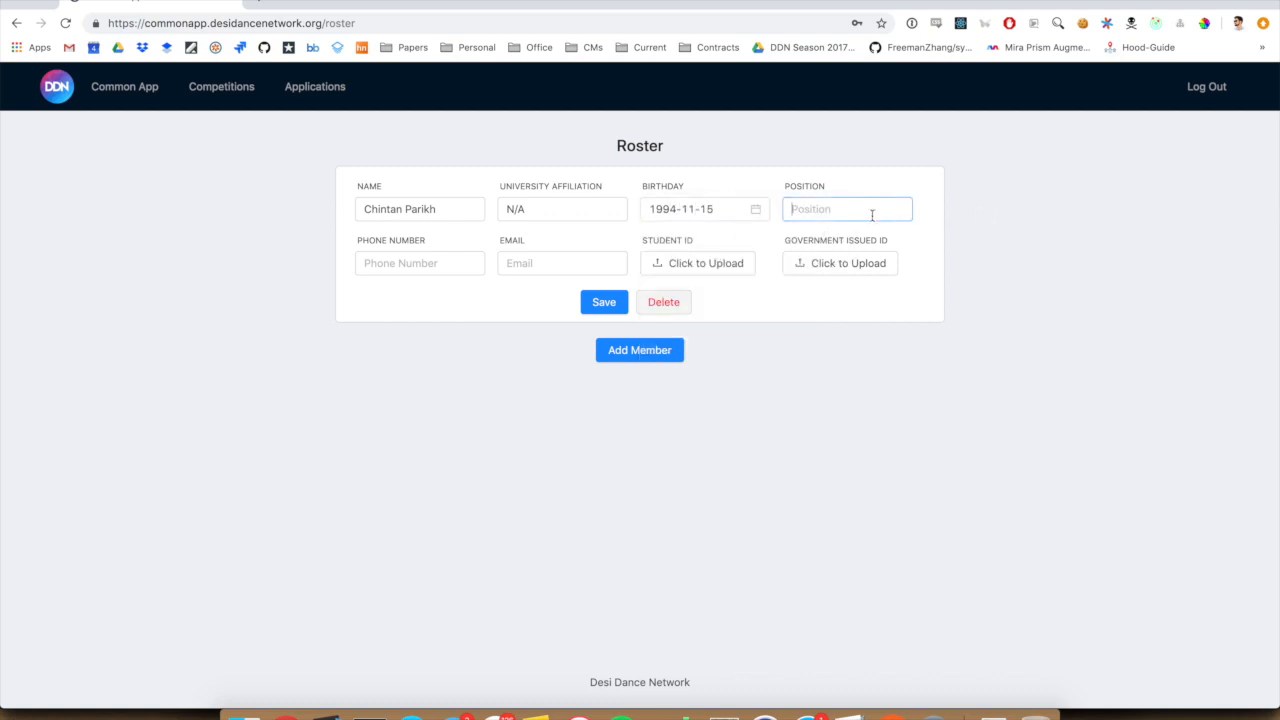
type("404905995")
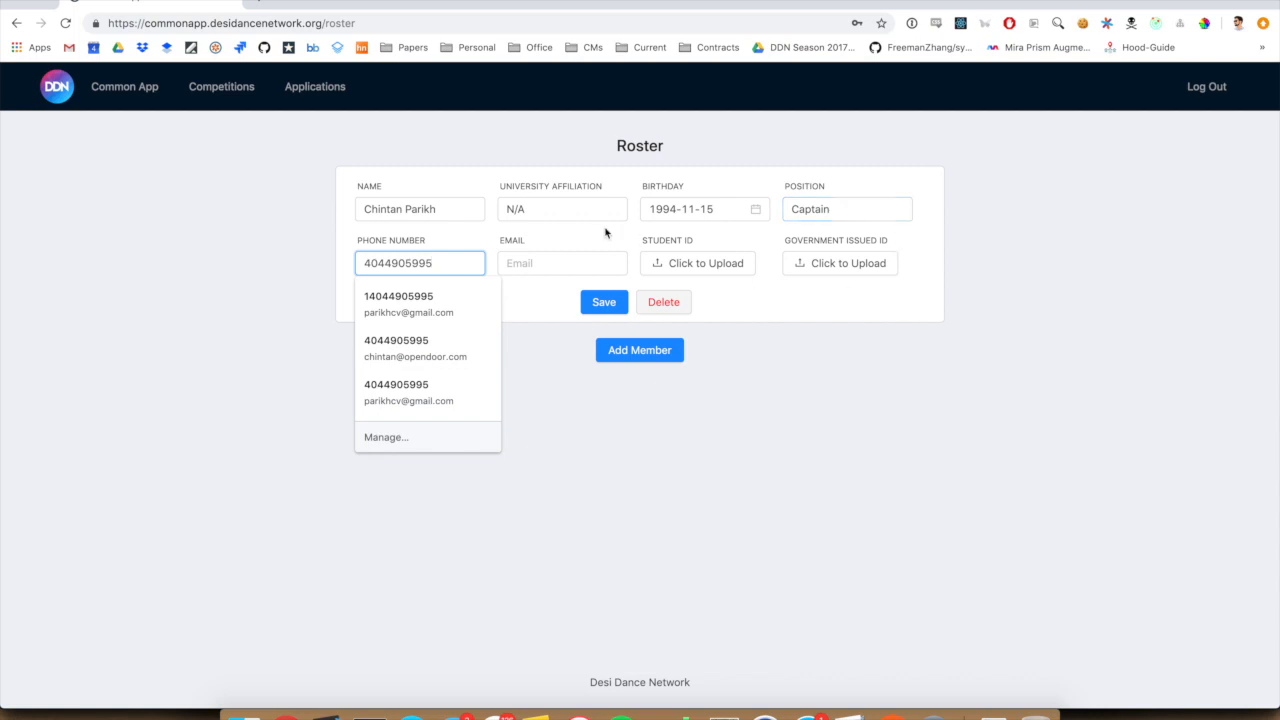
type("pari")
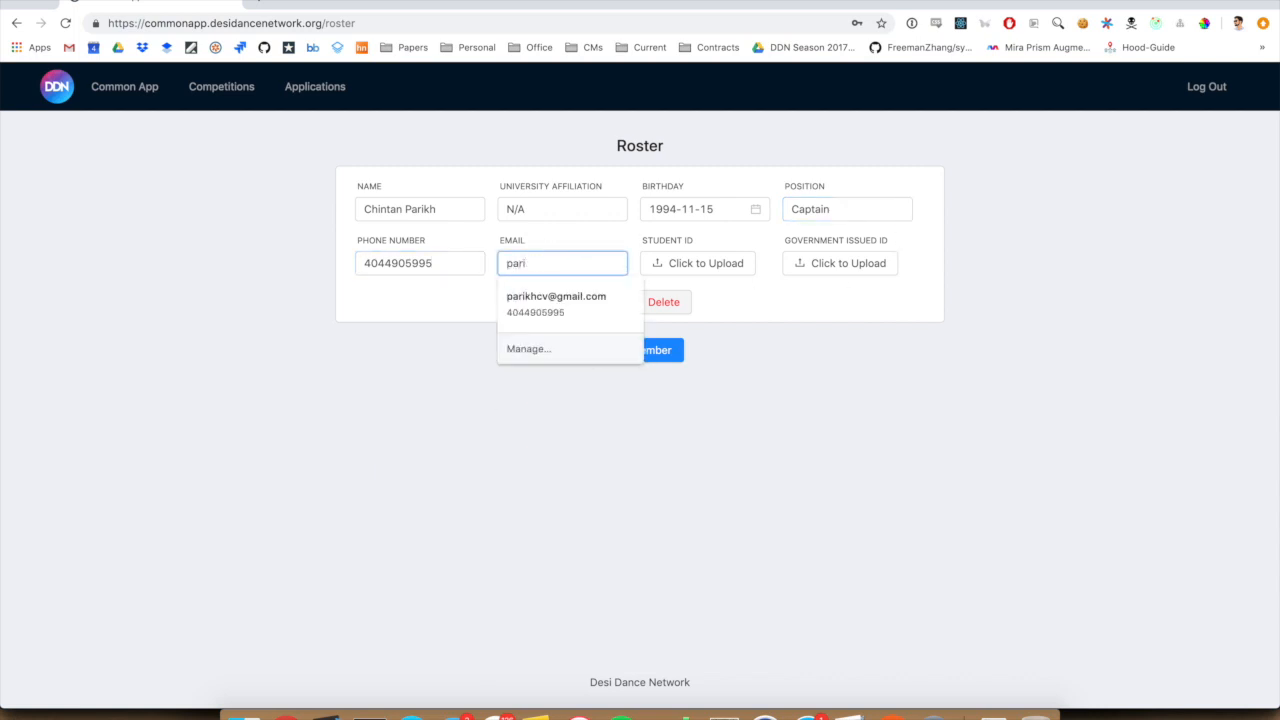
left_click(556, 296)
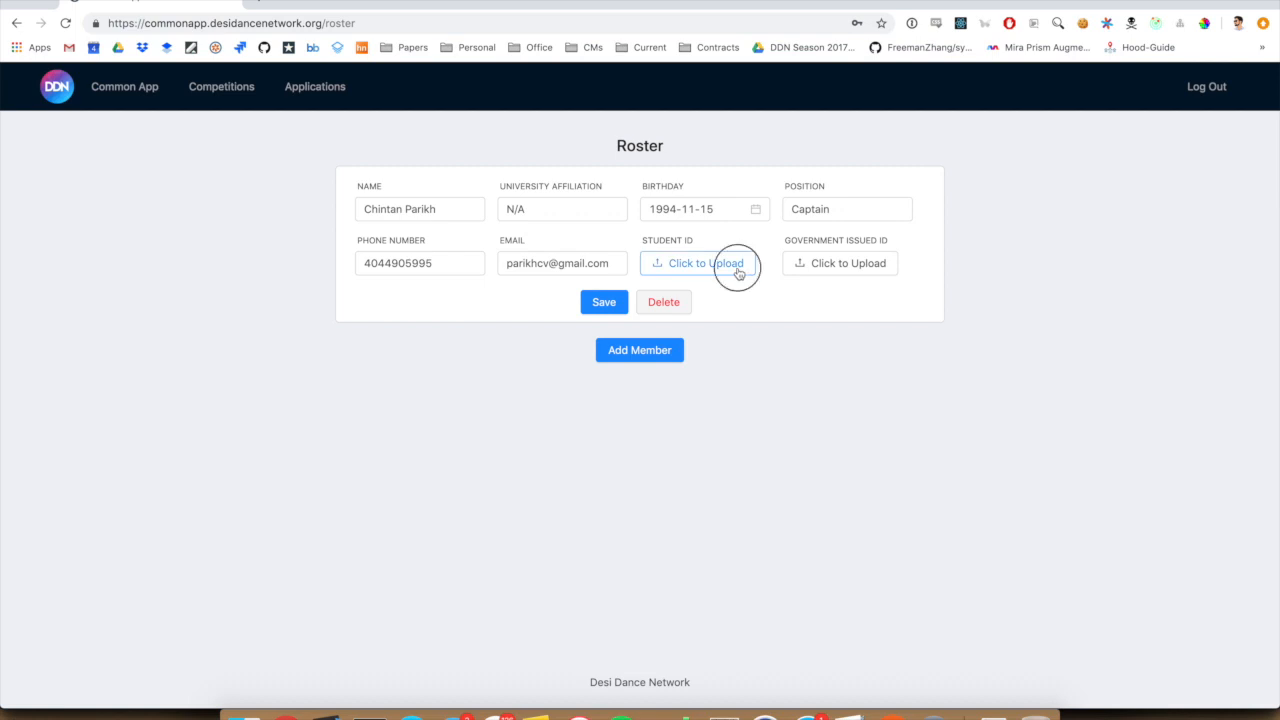
Step: Attach the captain's student ID and government ID uploads and save the roster entry
left_click(696, 264)
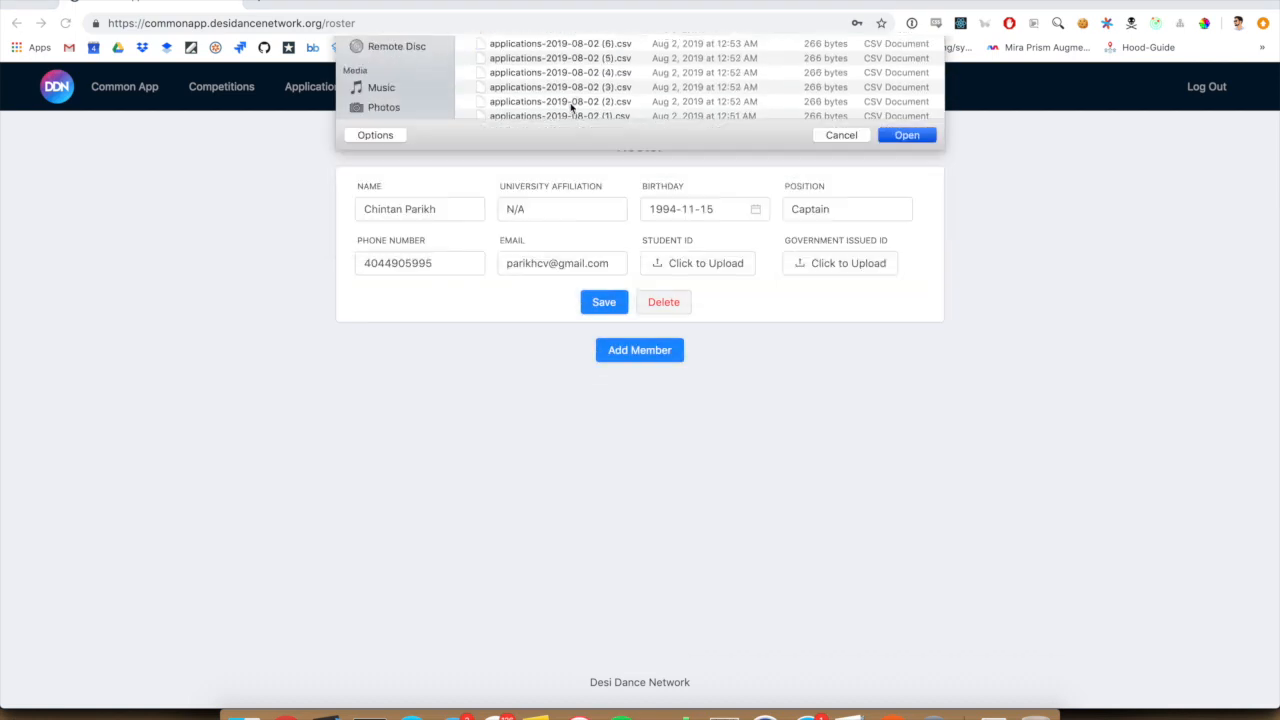
left_click(904, 136)
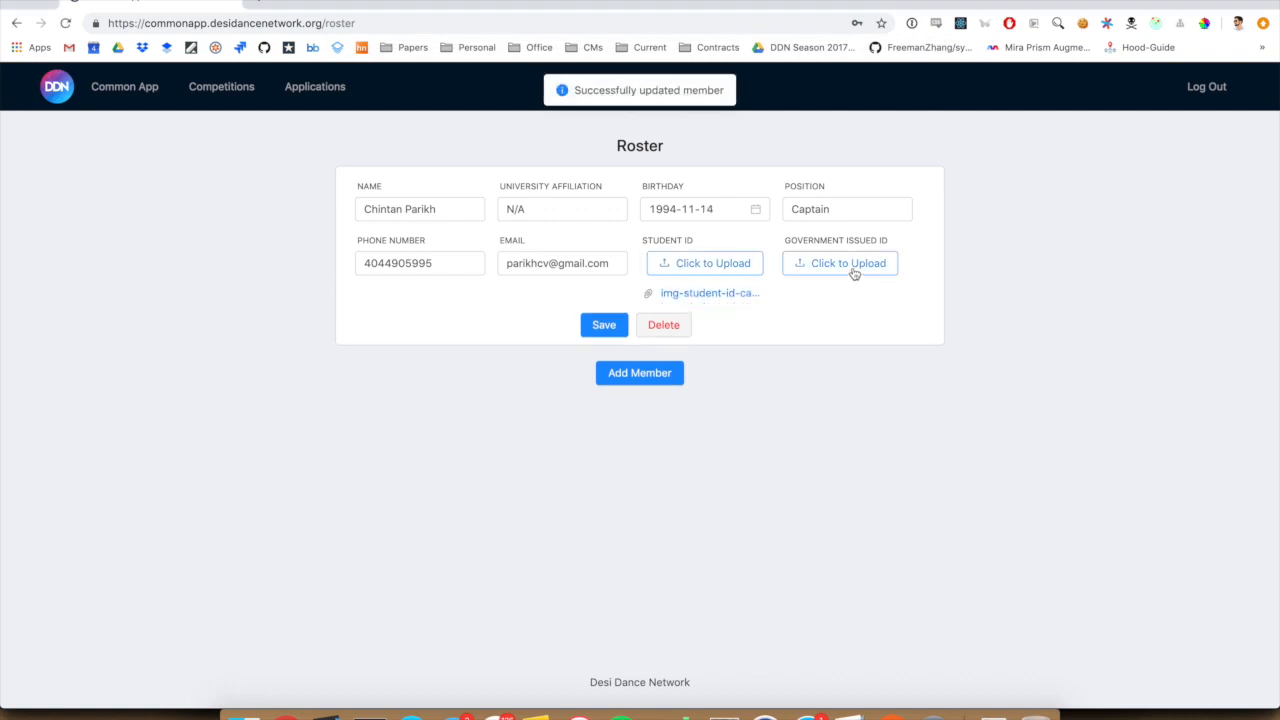
left_click(840, 264)
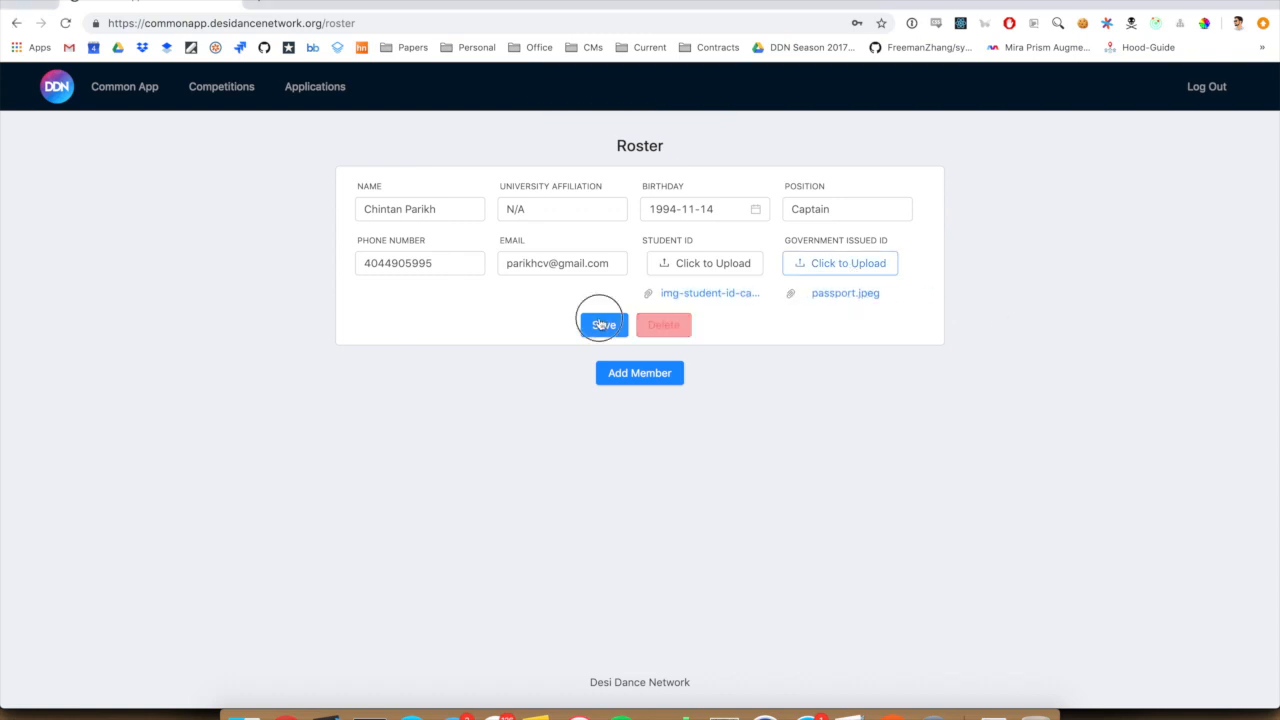
left_click(604, 324)
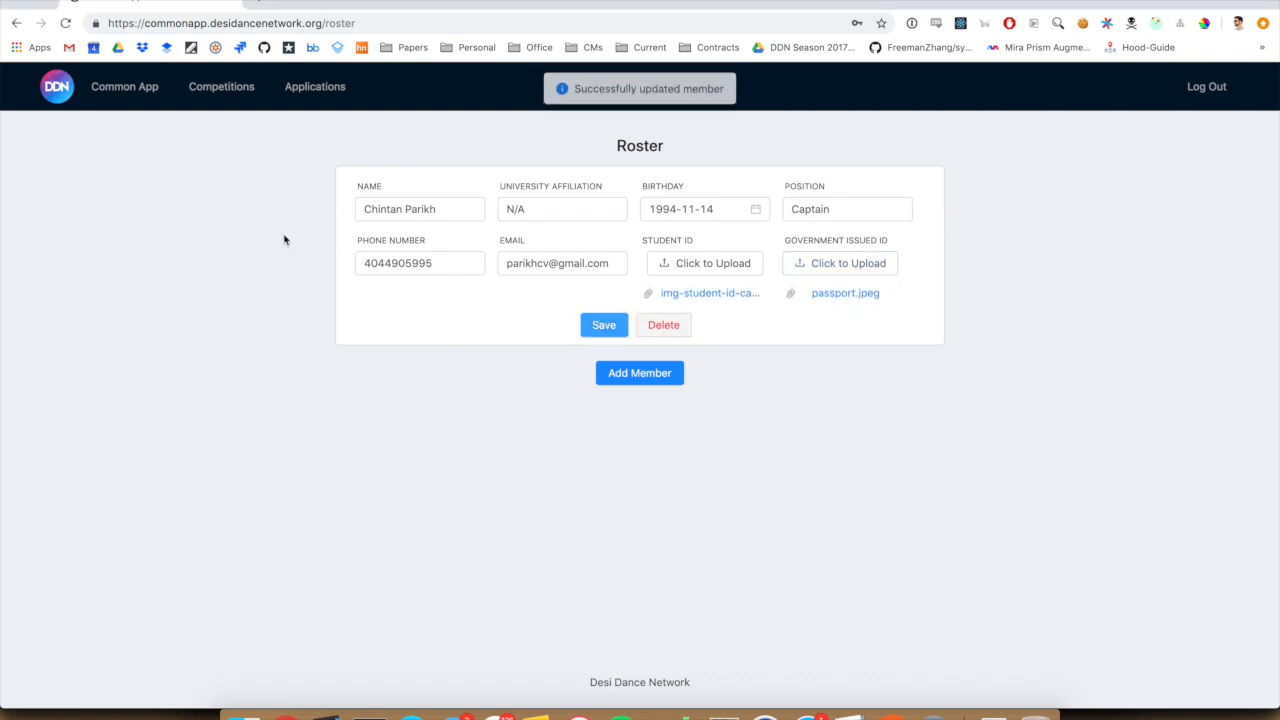
Step: View the Legends championship details and select its Payment Details instructions text
left_click(220, 86)
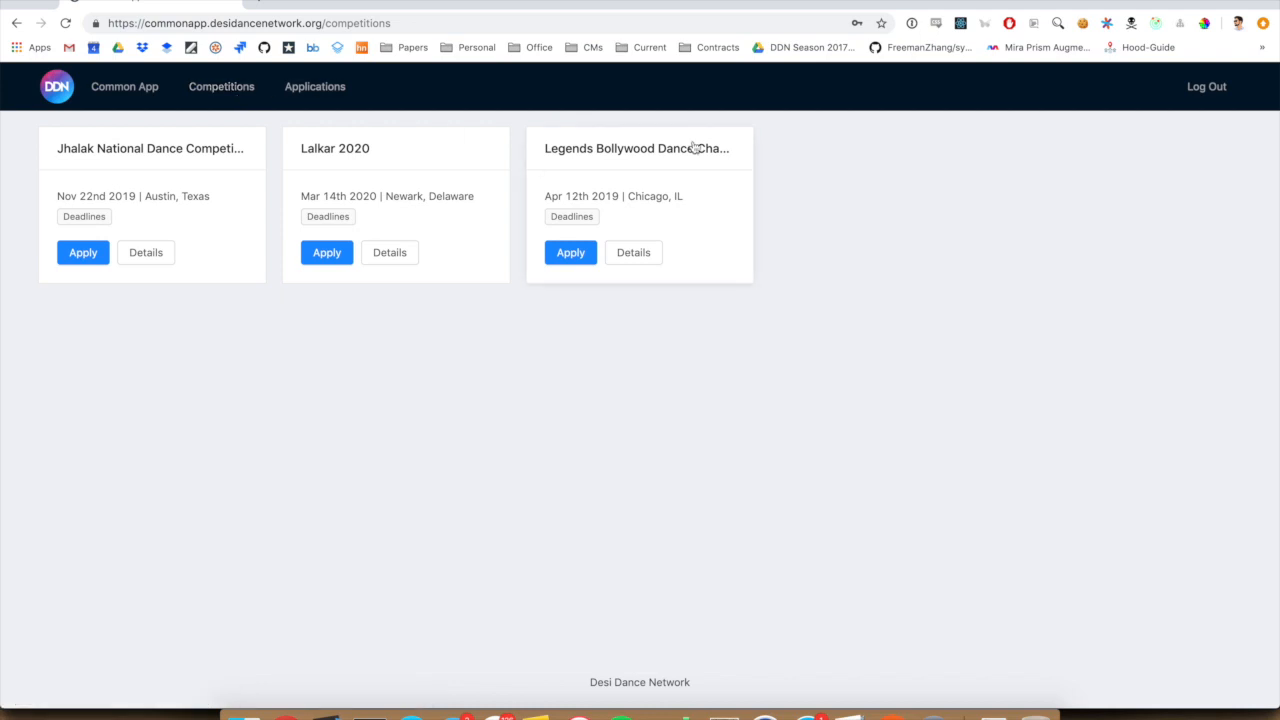
left_click(632, 252)
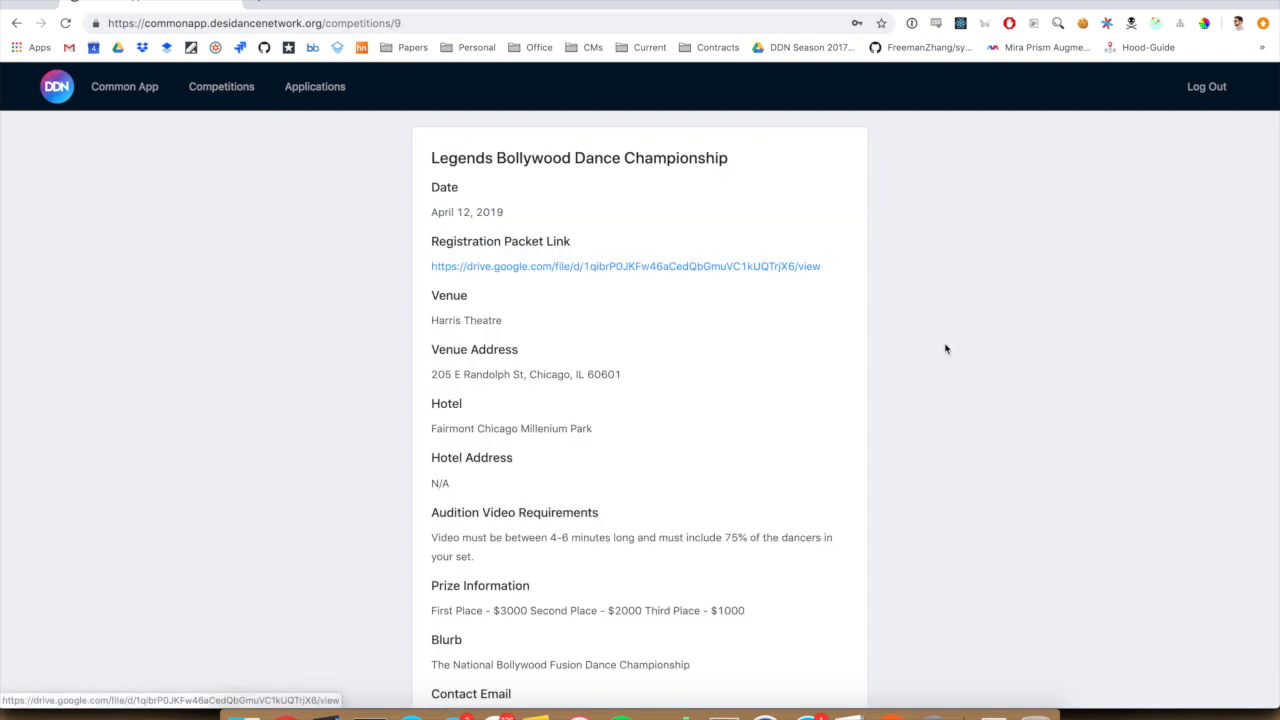
mouse_move(598, 392)
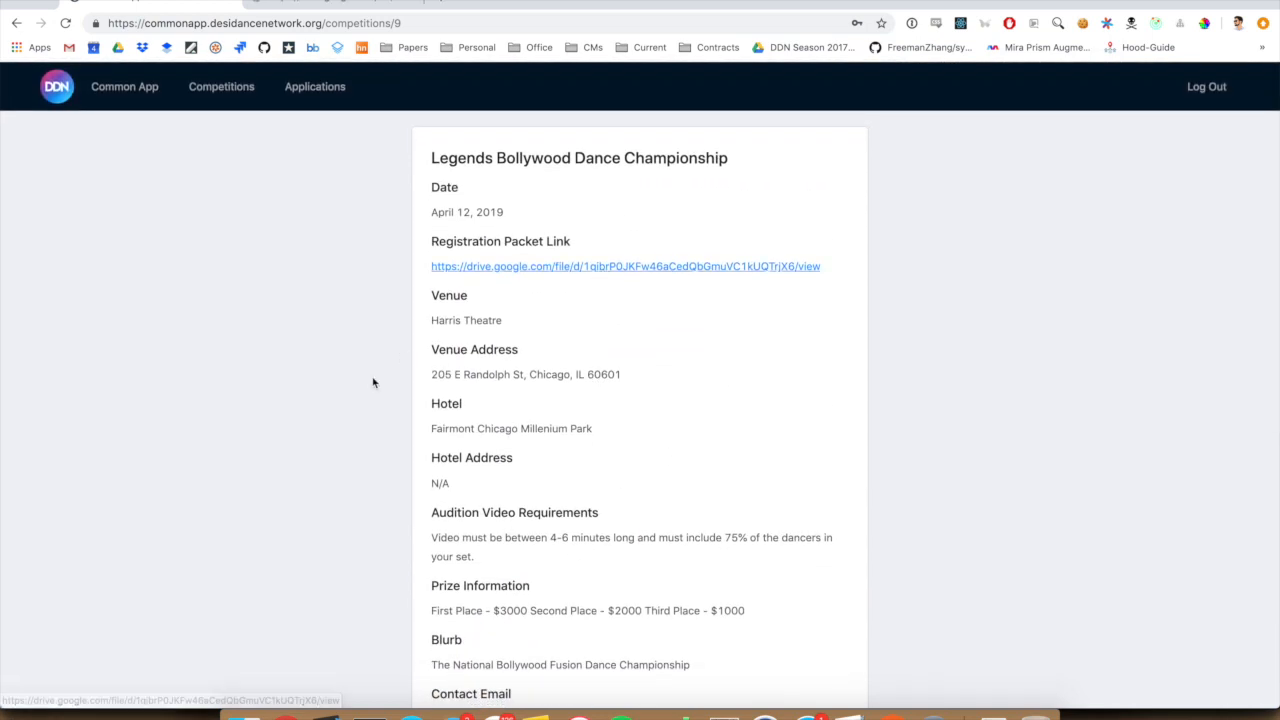
scroll("down", 3)
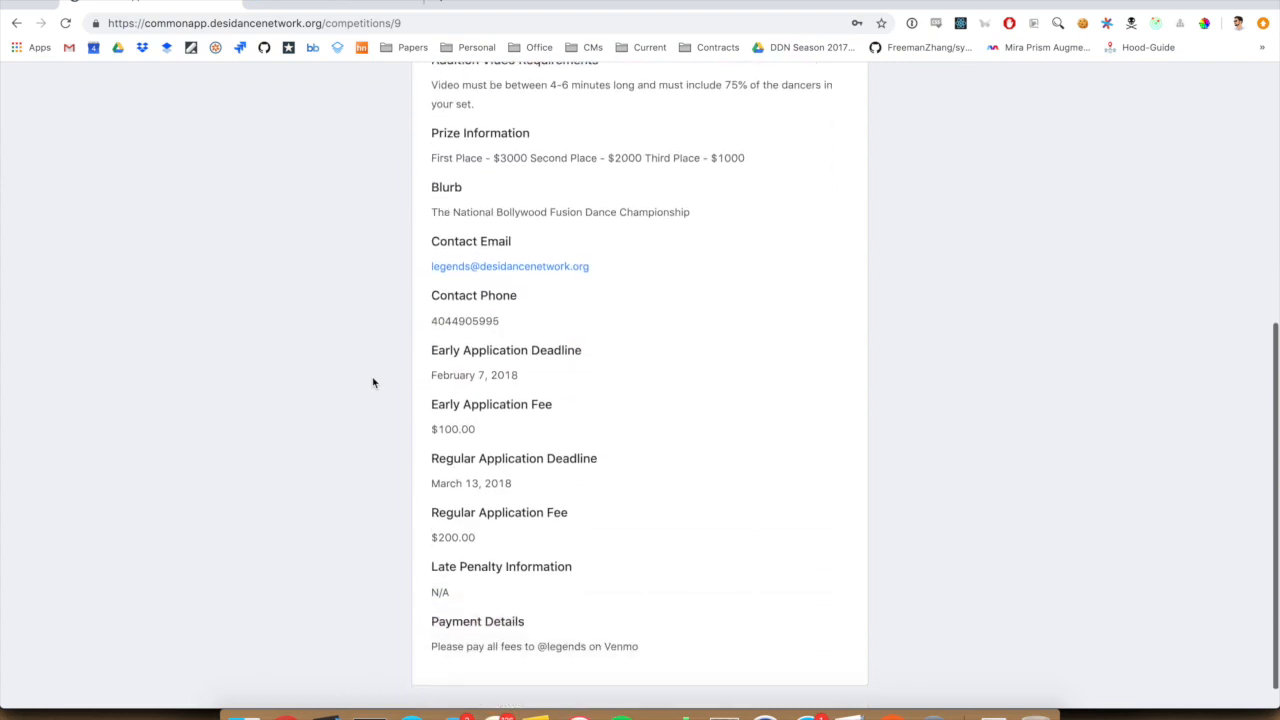
scroll("down", 3)
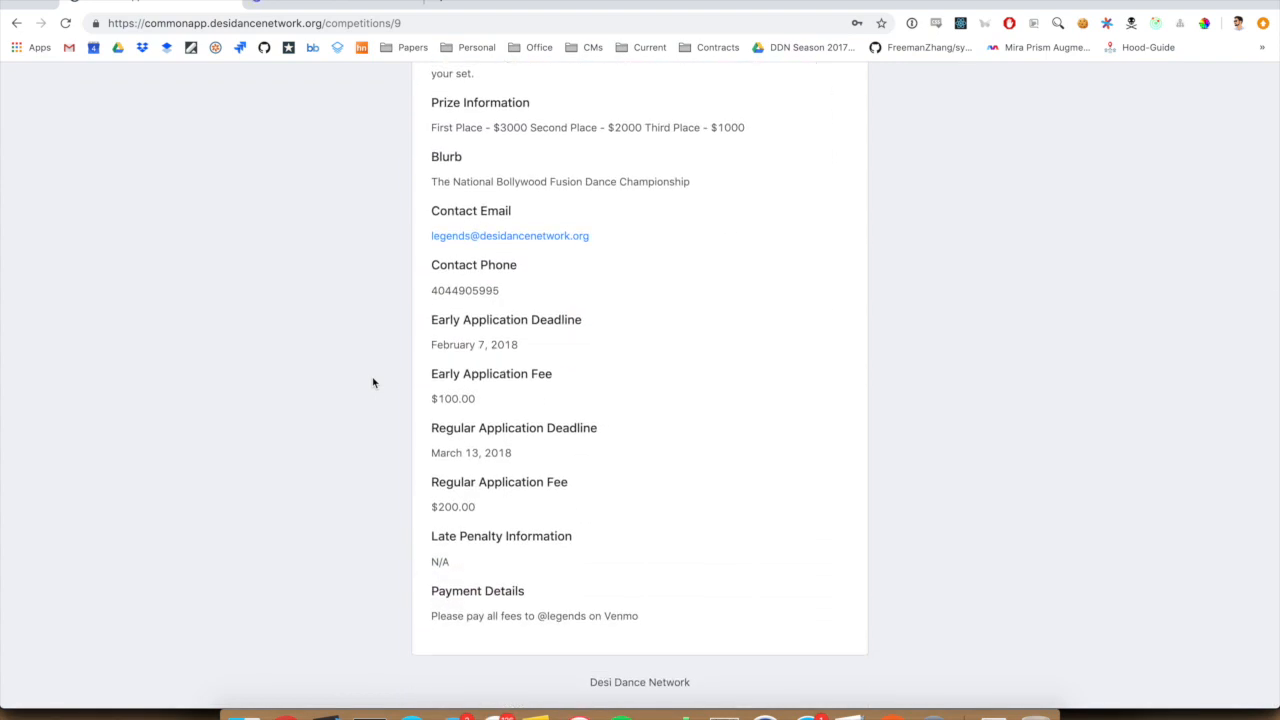
triple_click(534, 616)
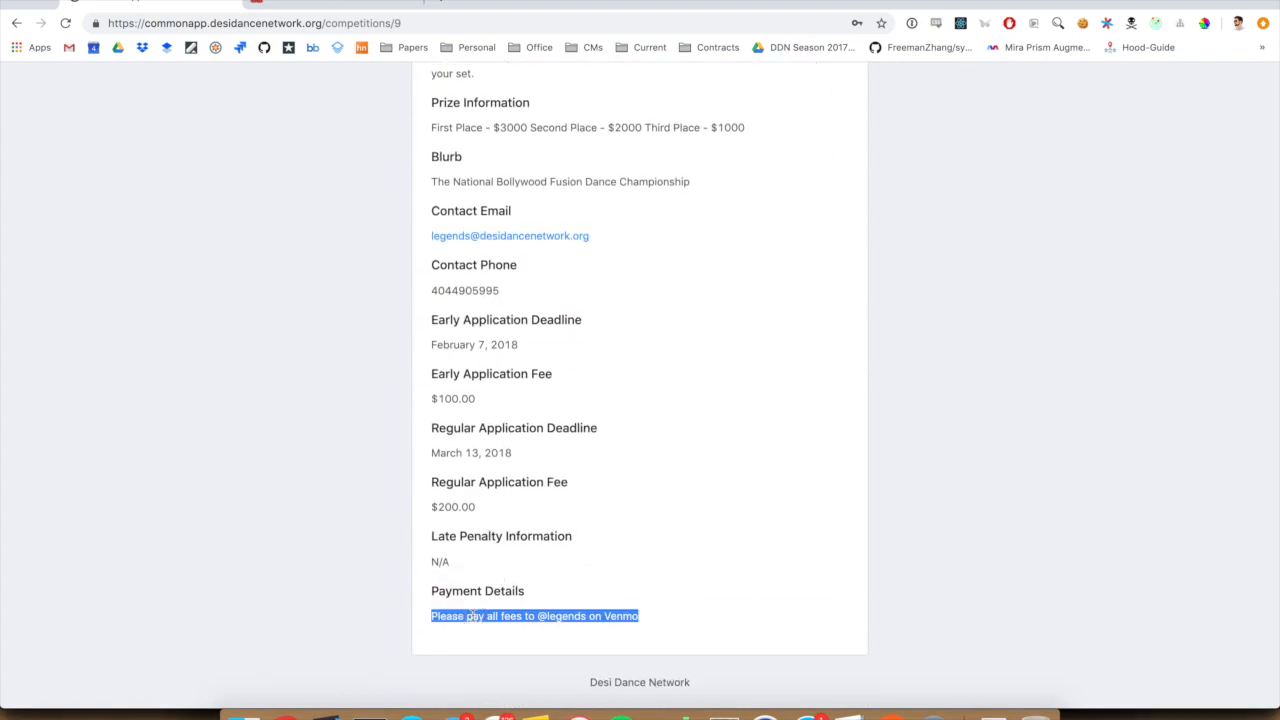
mouse_move(388, 572)
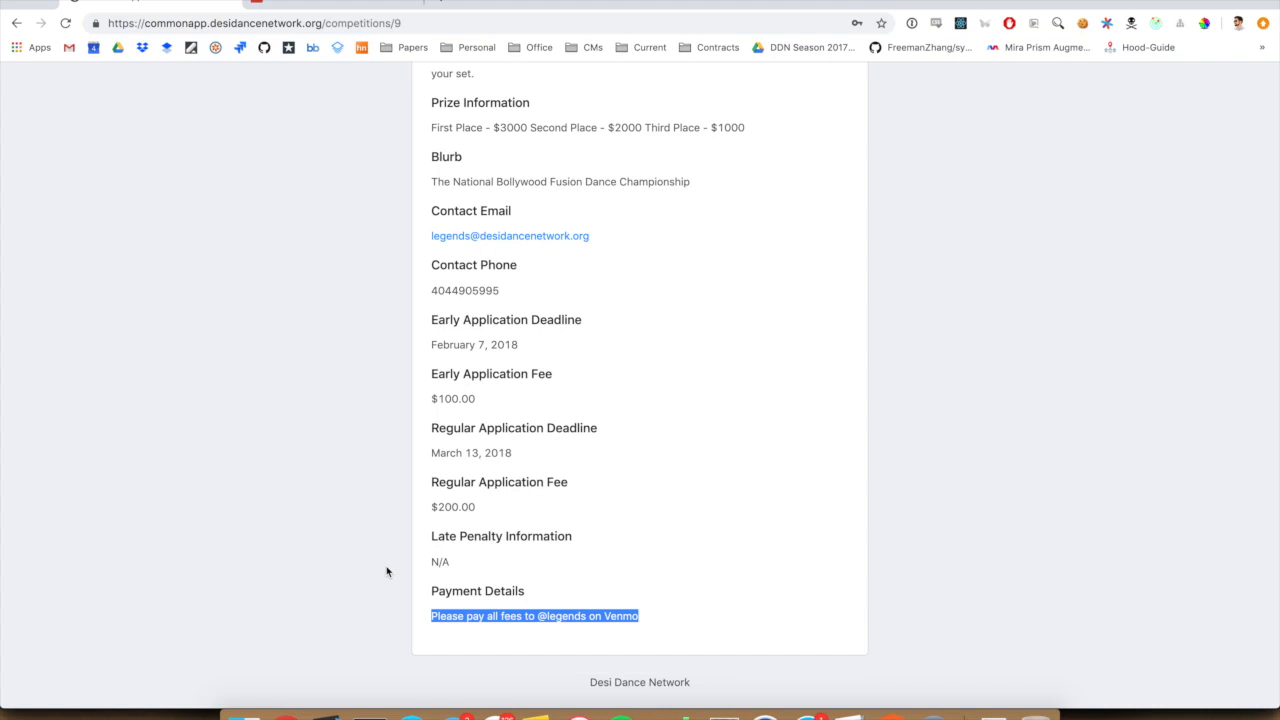
scroll("up", 3)
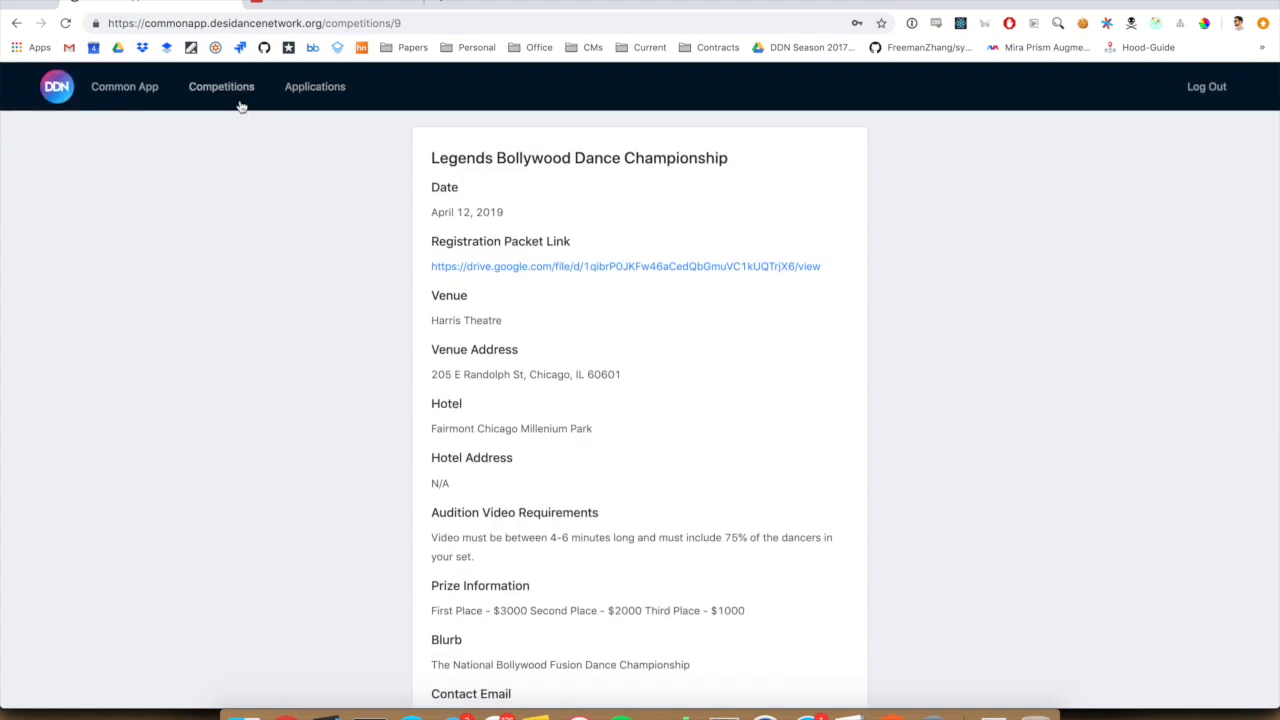
Step: Start a Legends Bollywood Dance Championship application and load its prefilled form
left_click(220, 86)
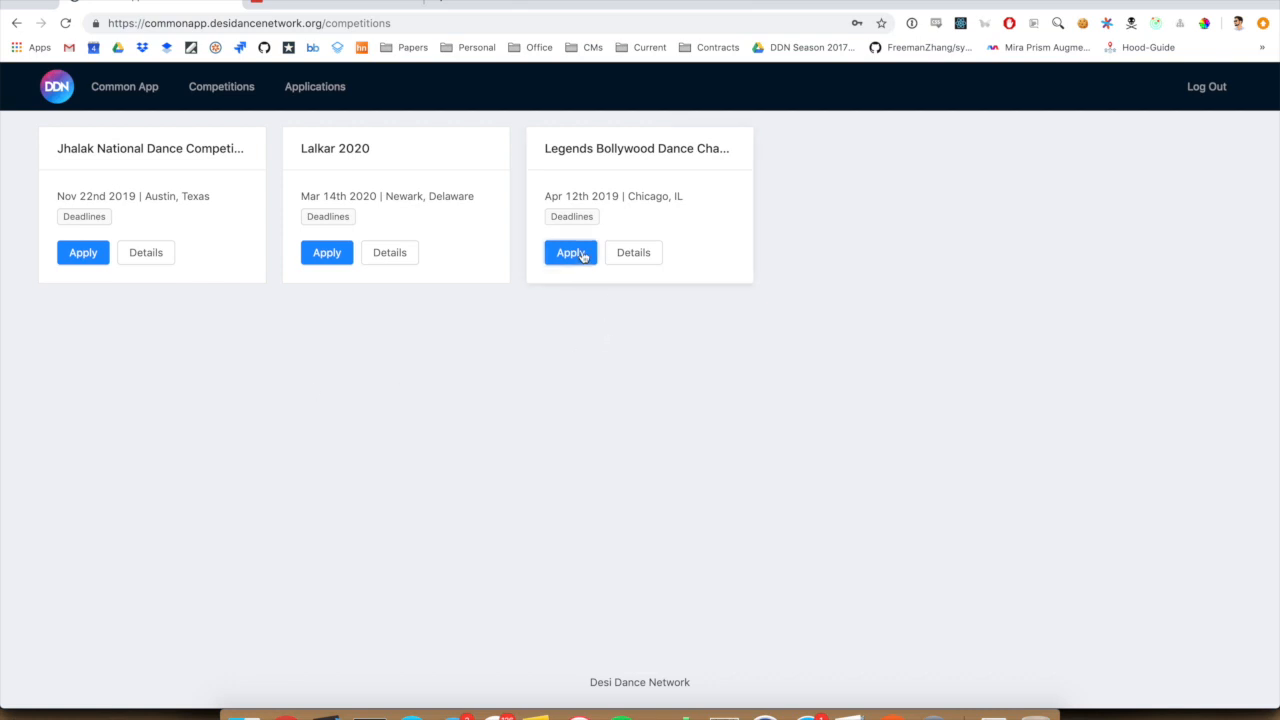
left_click(572, 252)
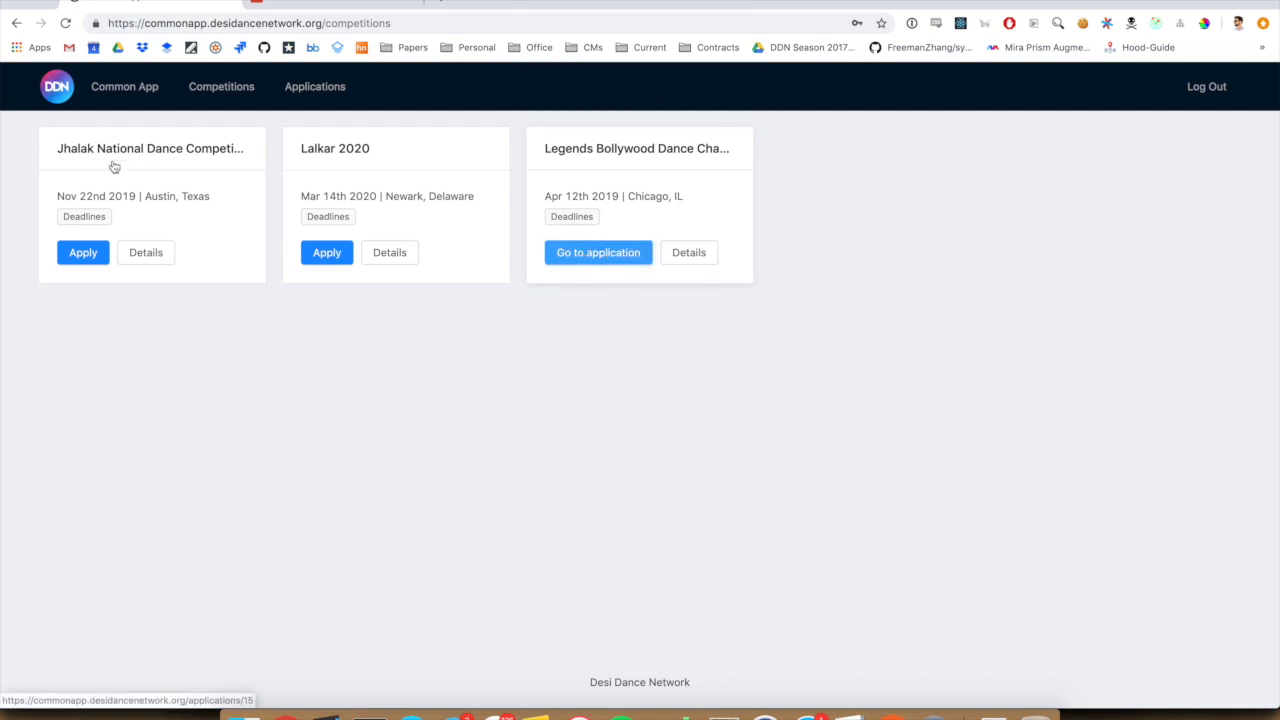
left_click(124, 86)
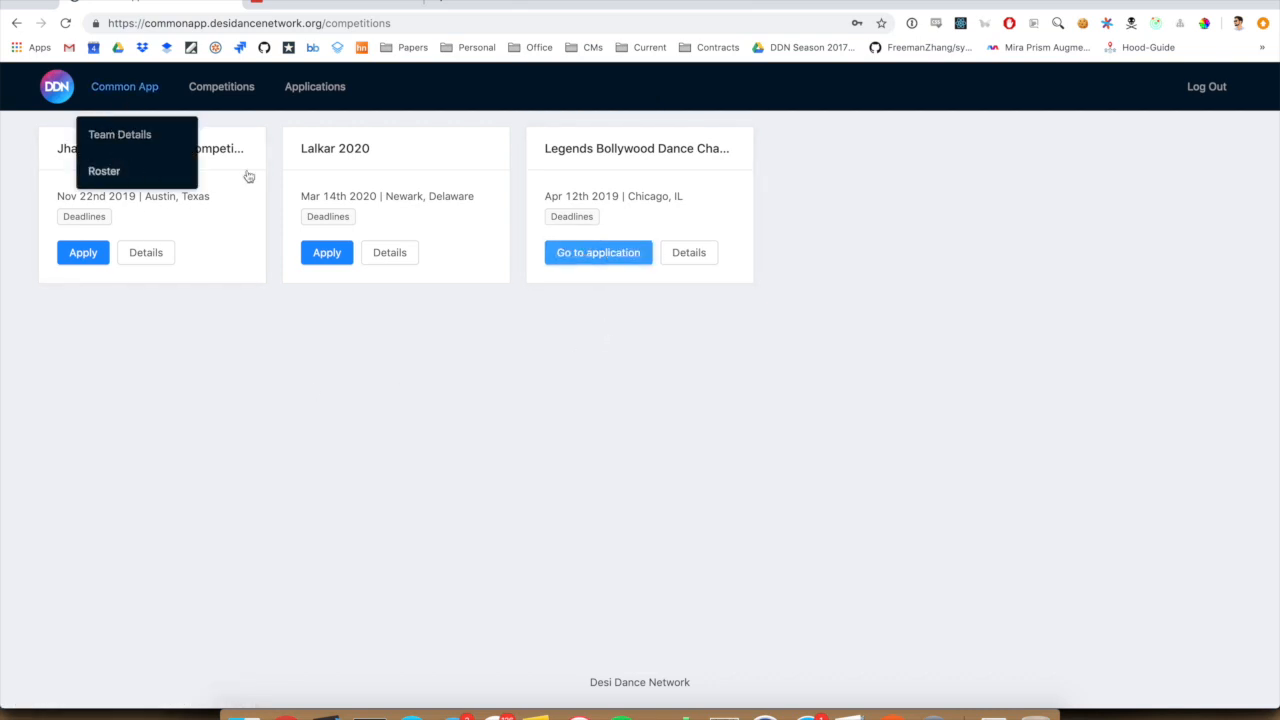
left_click(598, 252)
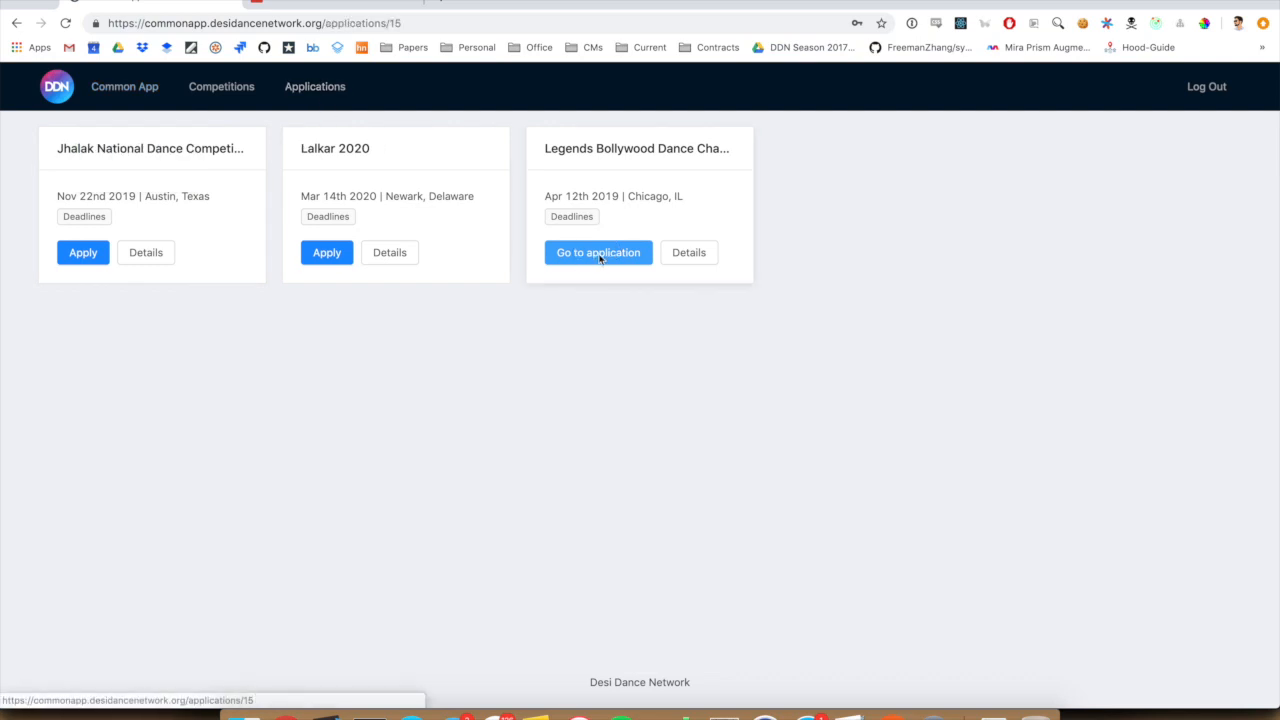
left_click(598, 252)
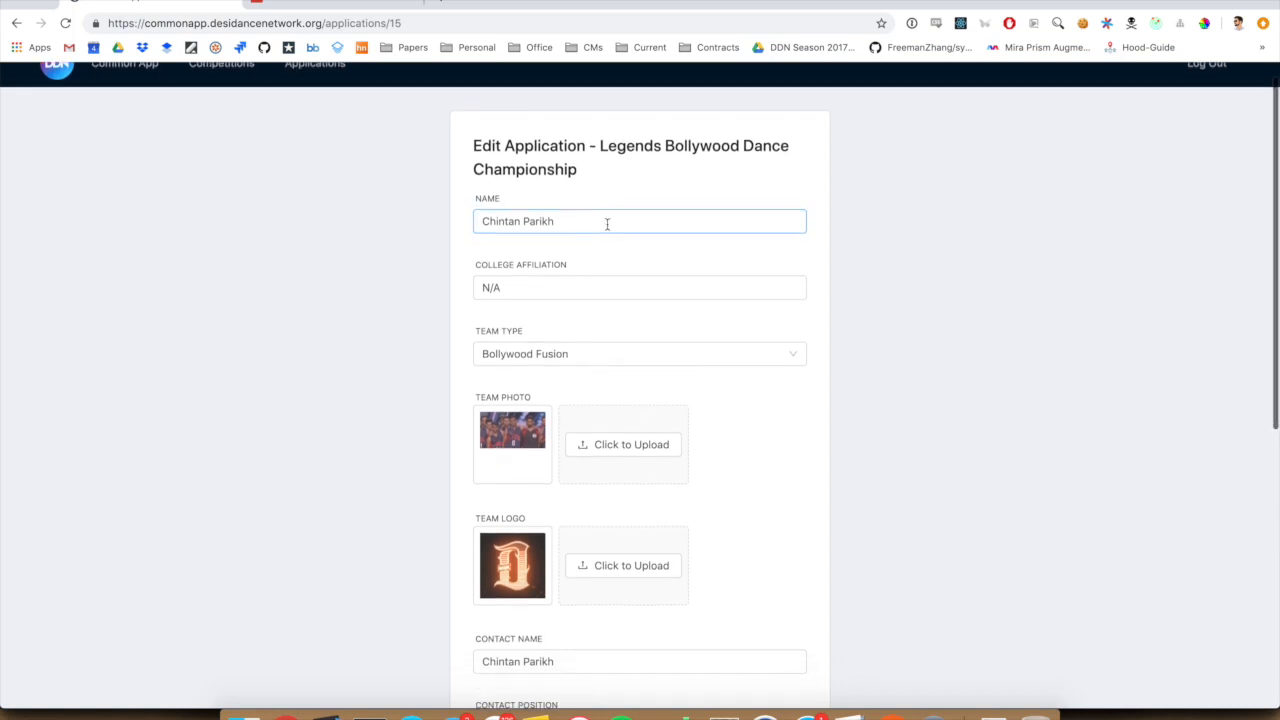
Step: Review the prefilled application, save its details and return to the Applications list
scroll("down", 3)
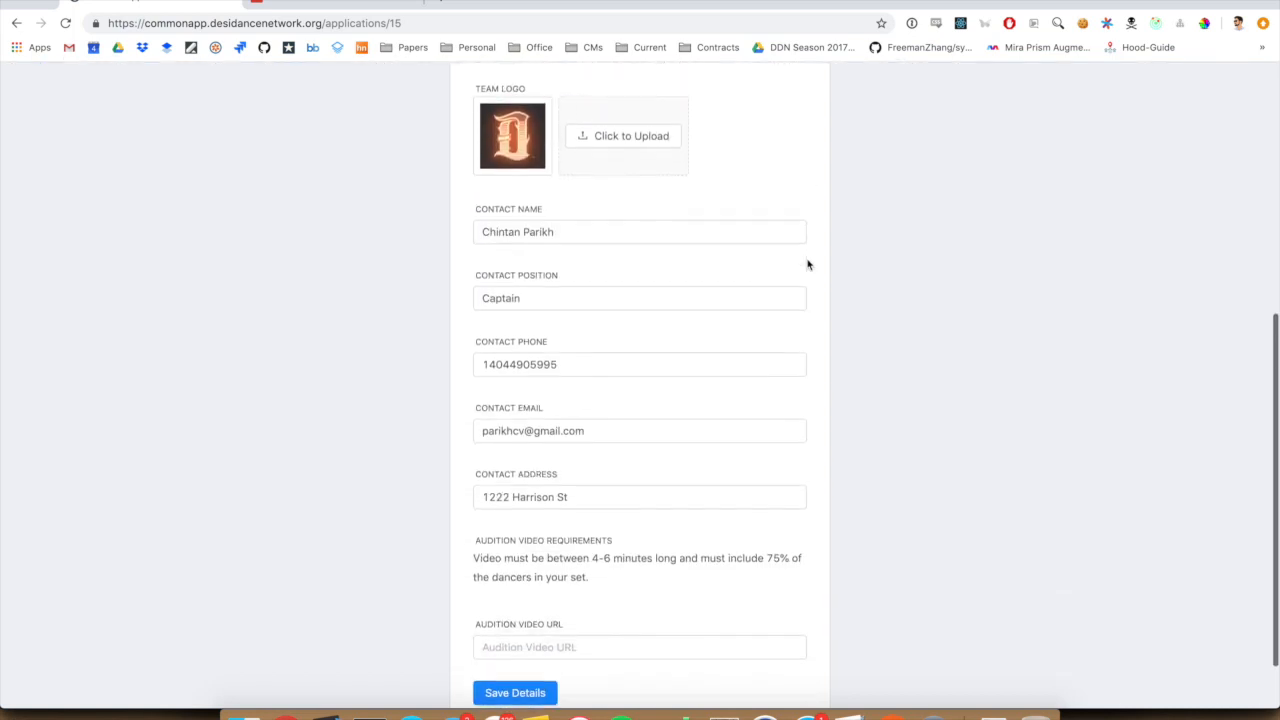
scroll("up", 3)
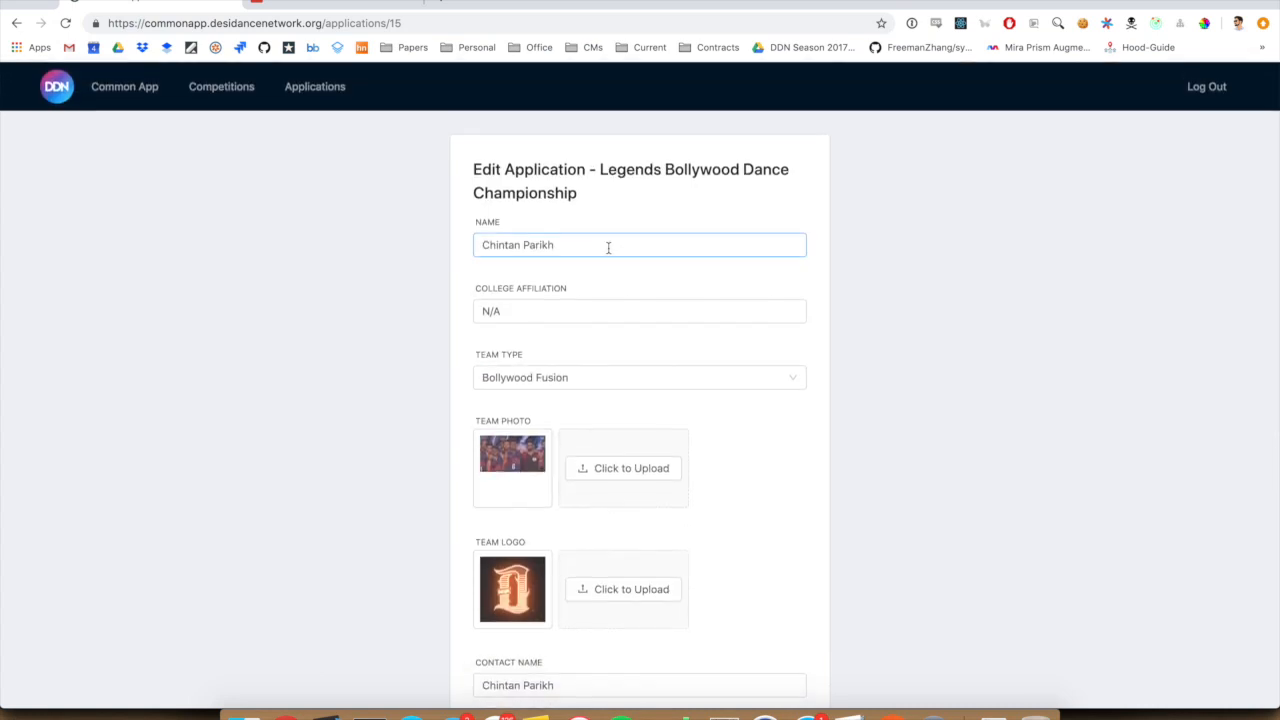
scroll("down", 3)
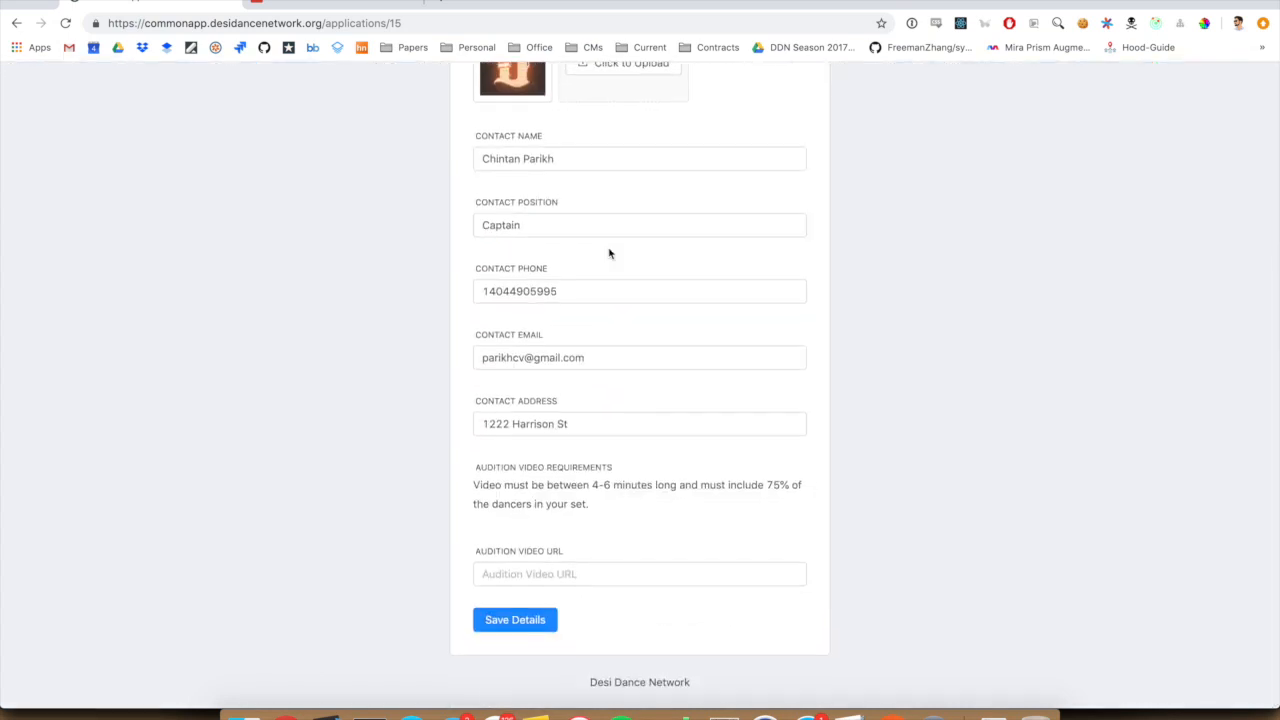
left_click(640, 572)
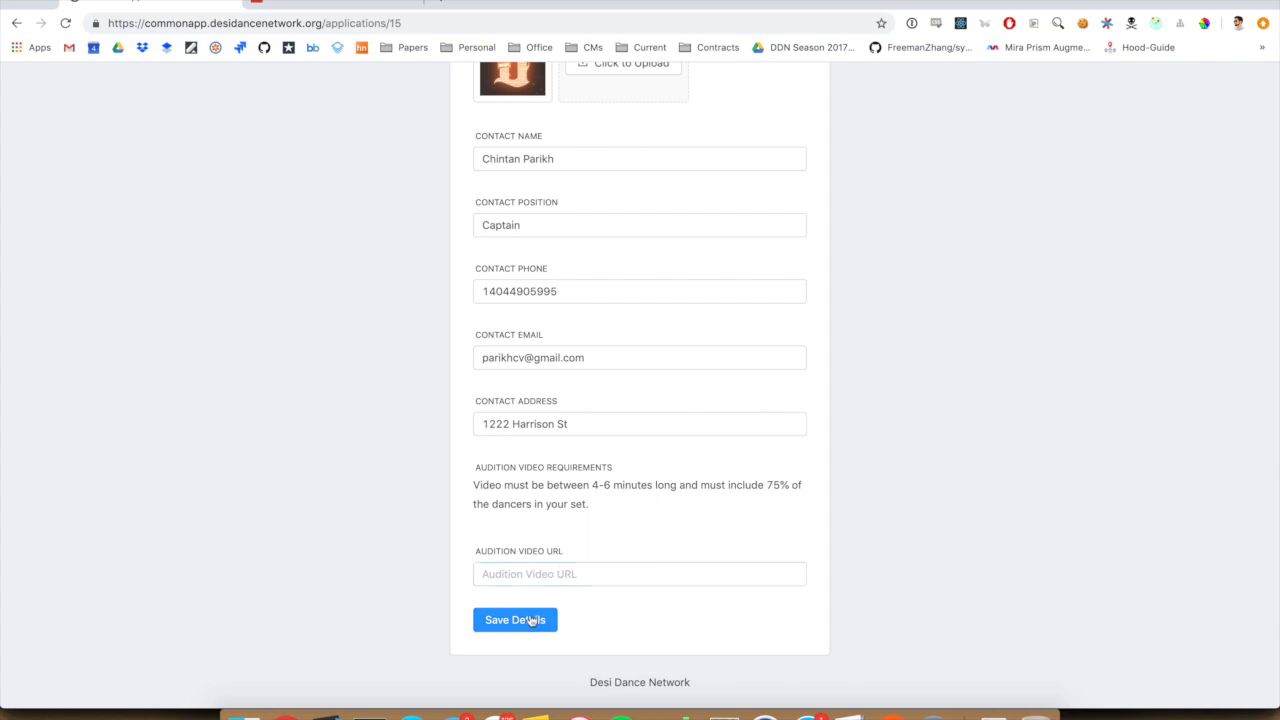
left_click(516, 620)
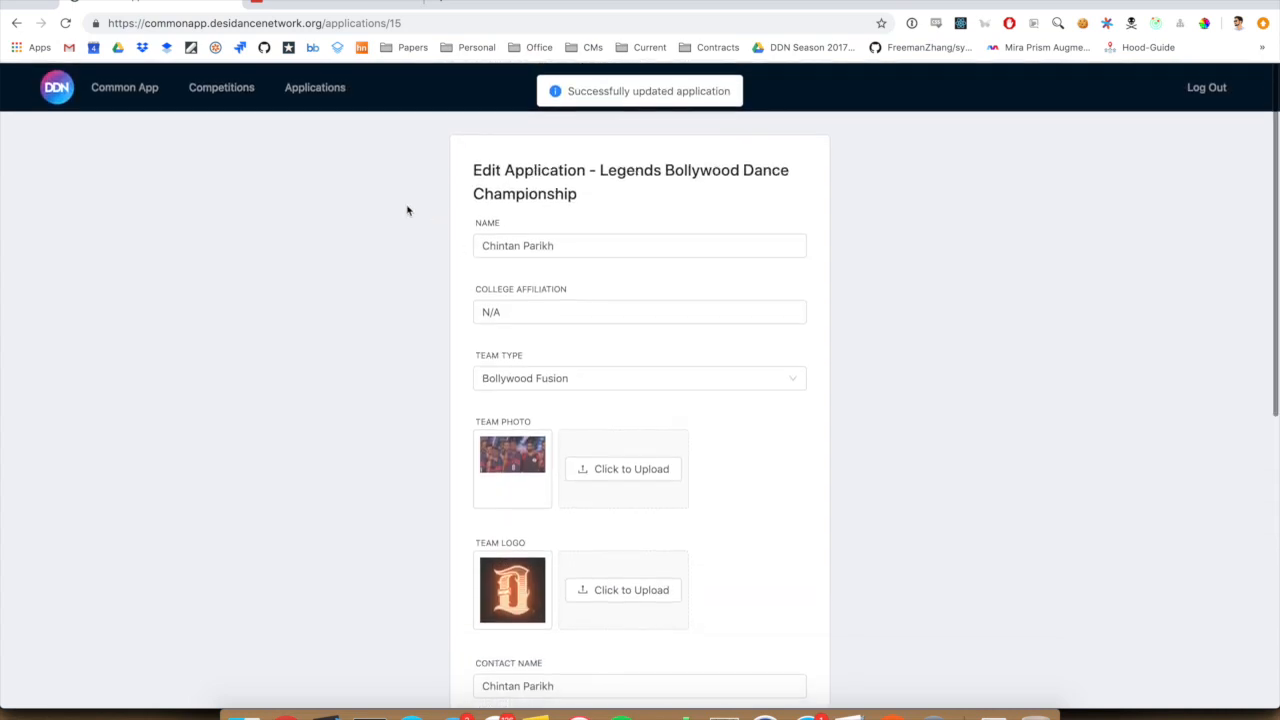
left_click(316, 88)
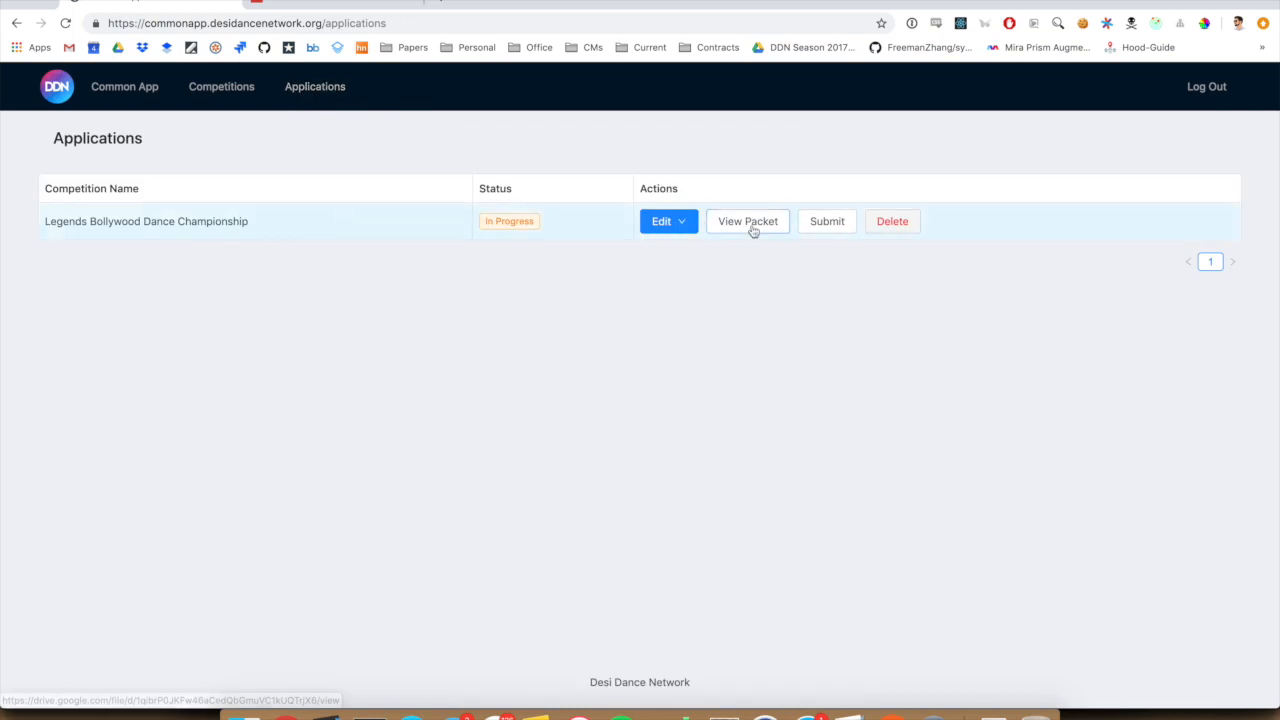
Step: Review the application's roster members, then submit the Legends application to Complete status
left_click(662, 220)
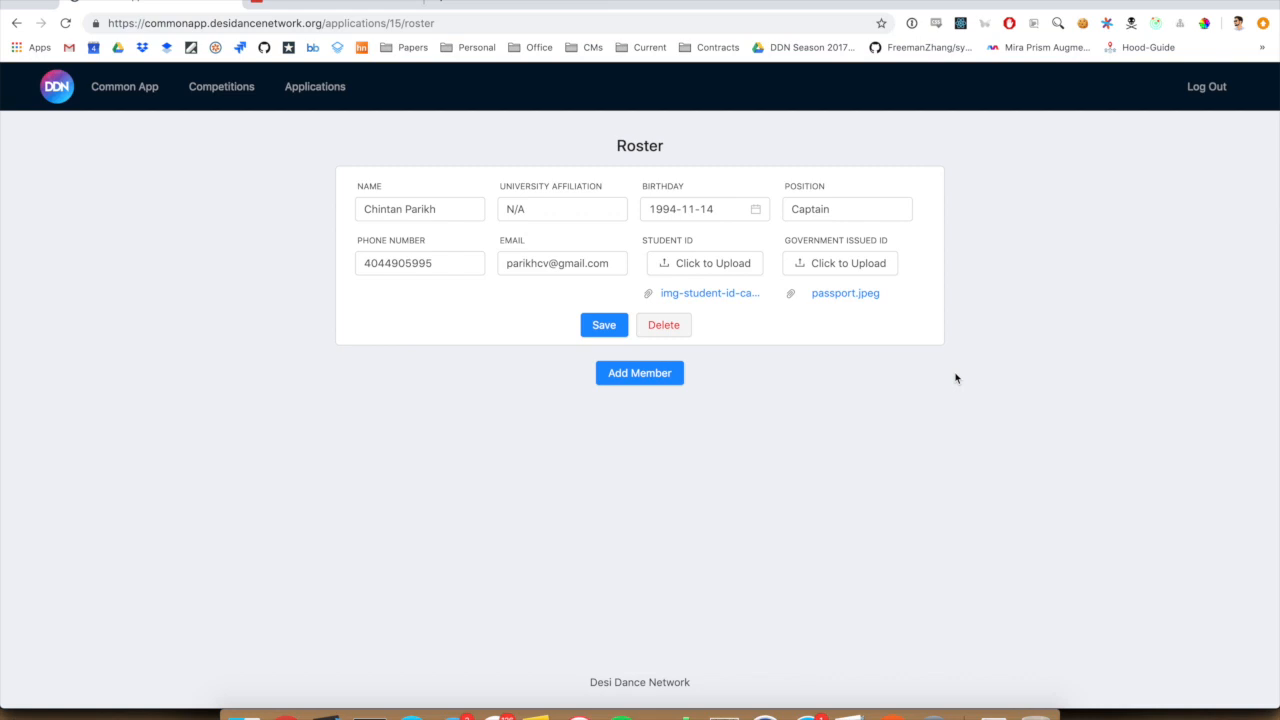
left_click(640, 372)
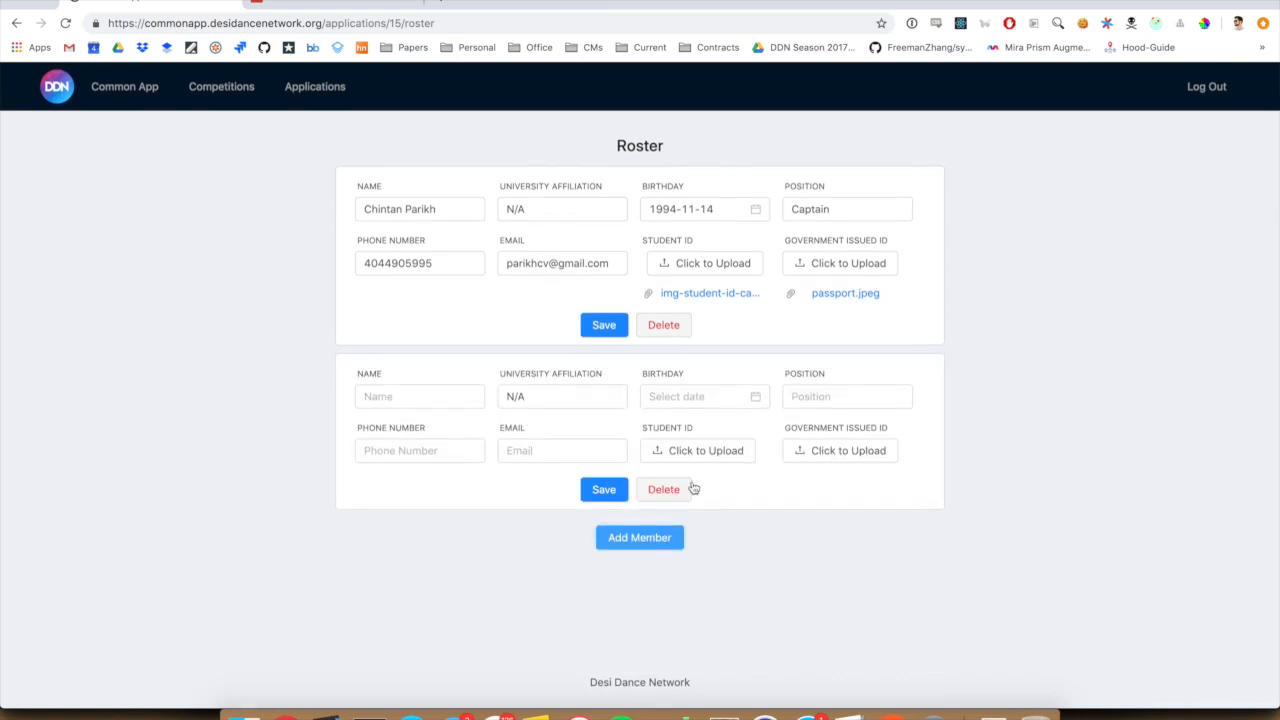
mouse_move(316, 86)
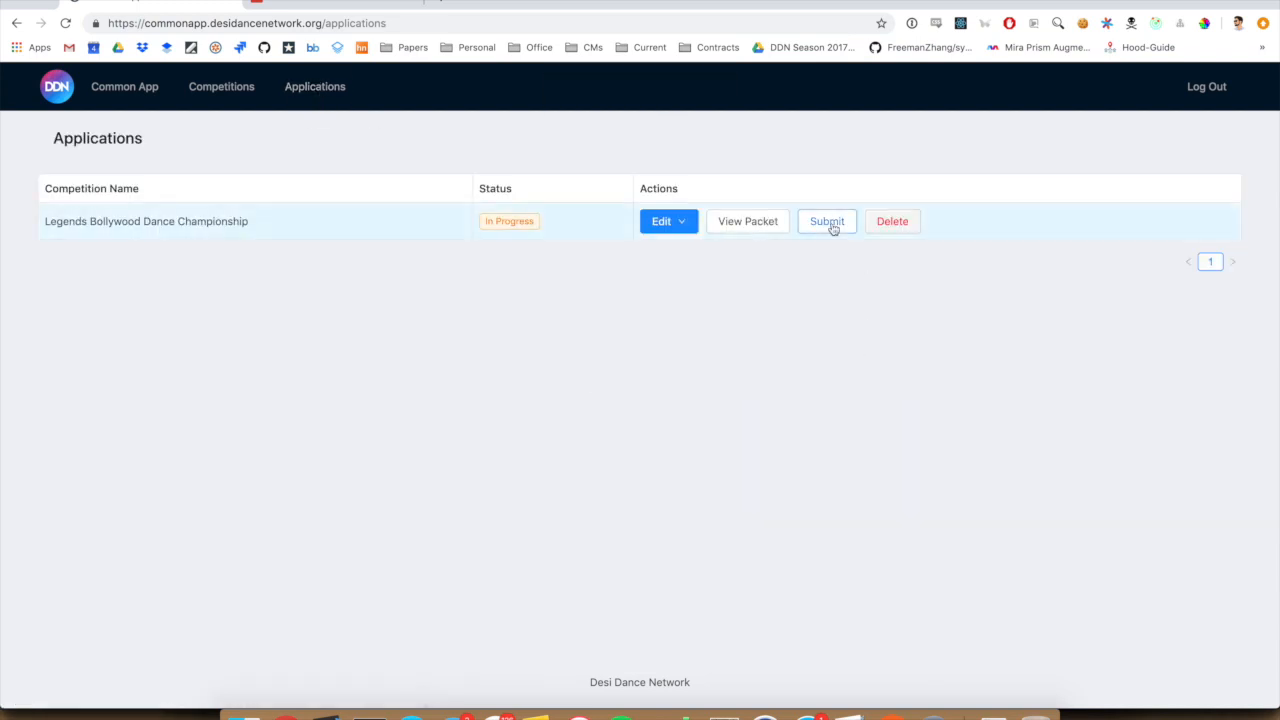
left_click(826, 220)
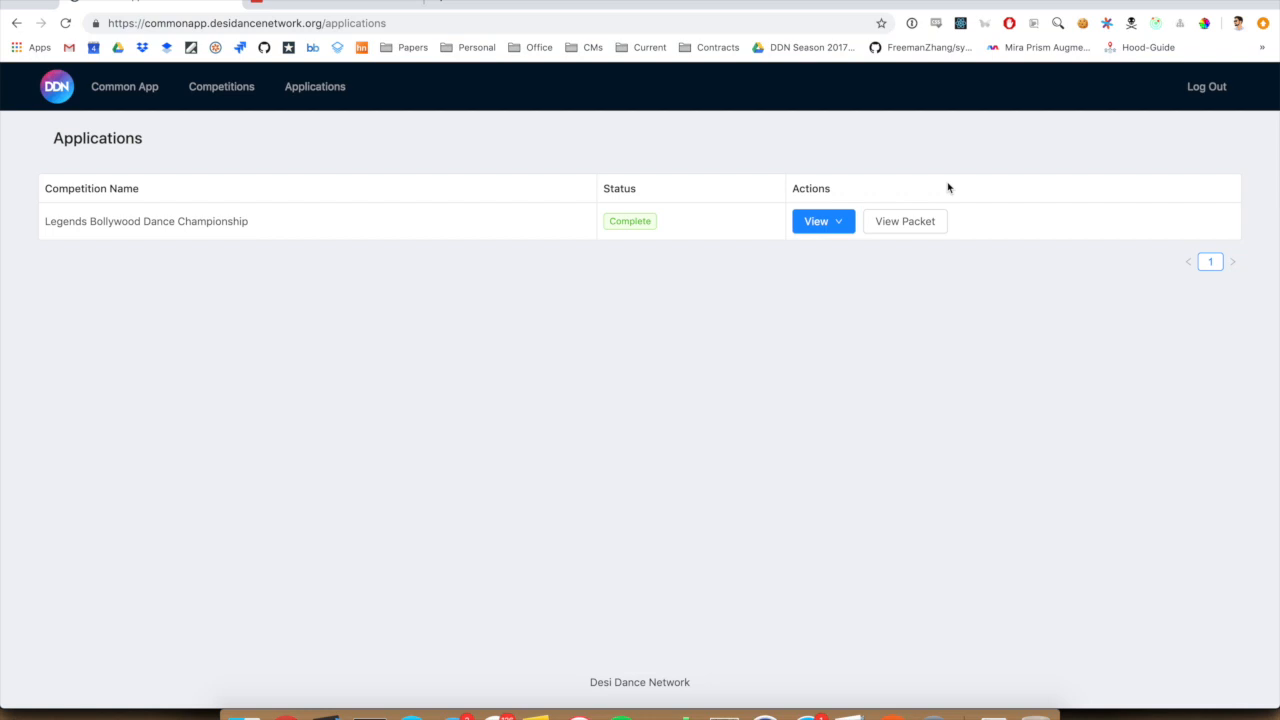
mouse_move(946, 512)
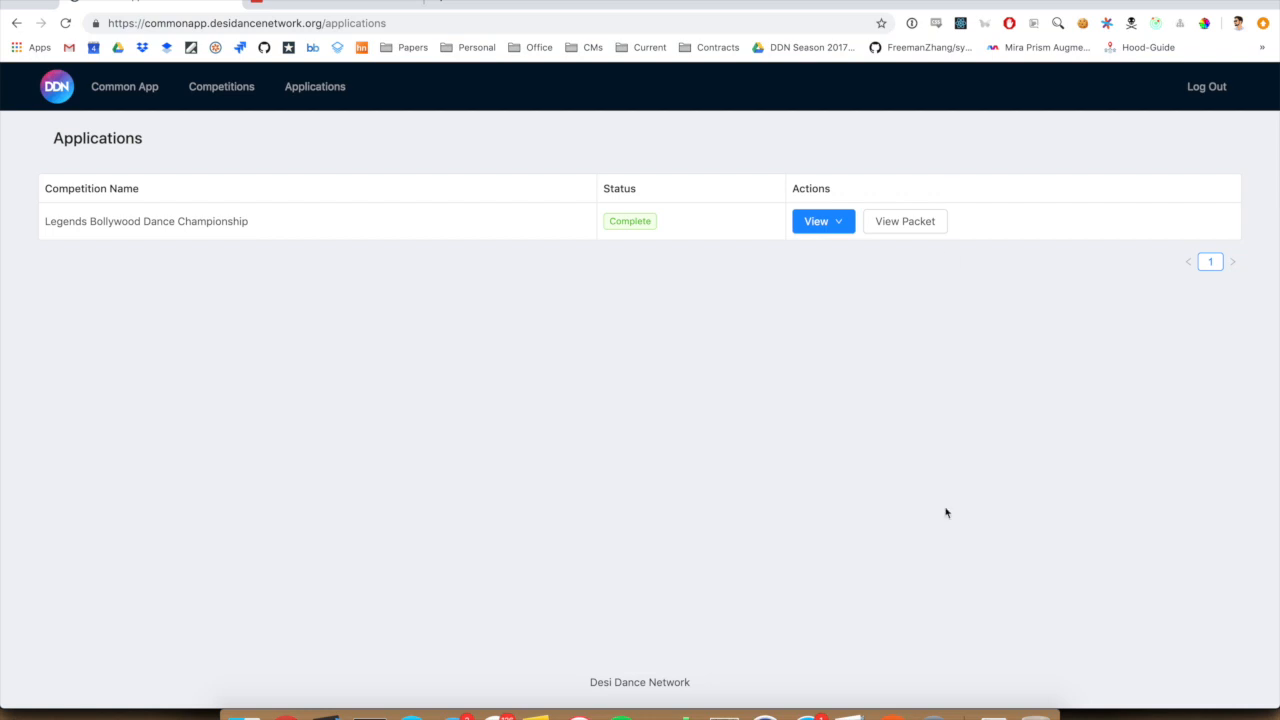